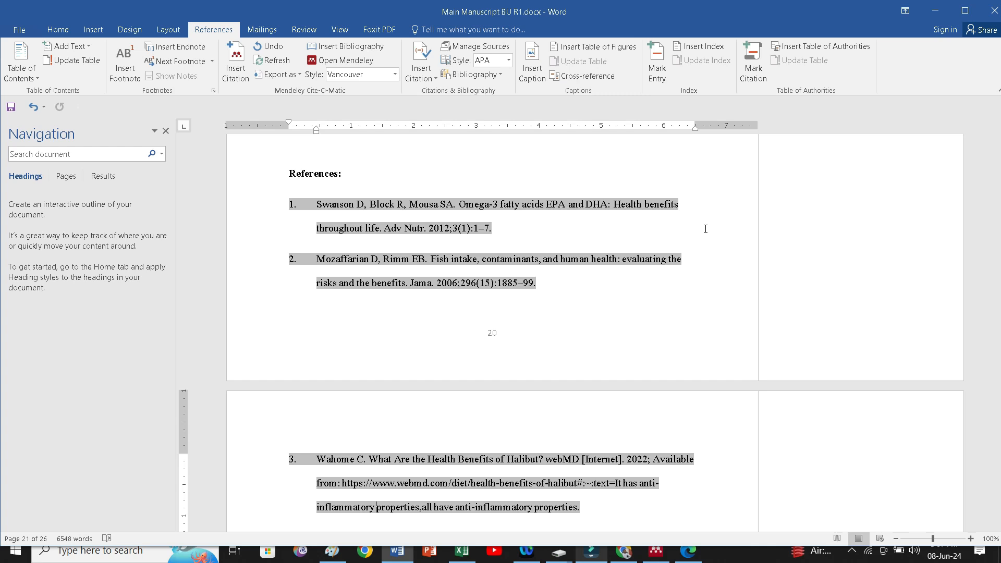
pyautogui.moveTo(377, 200)
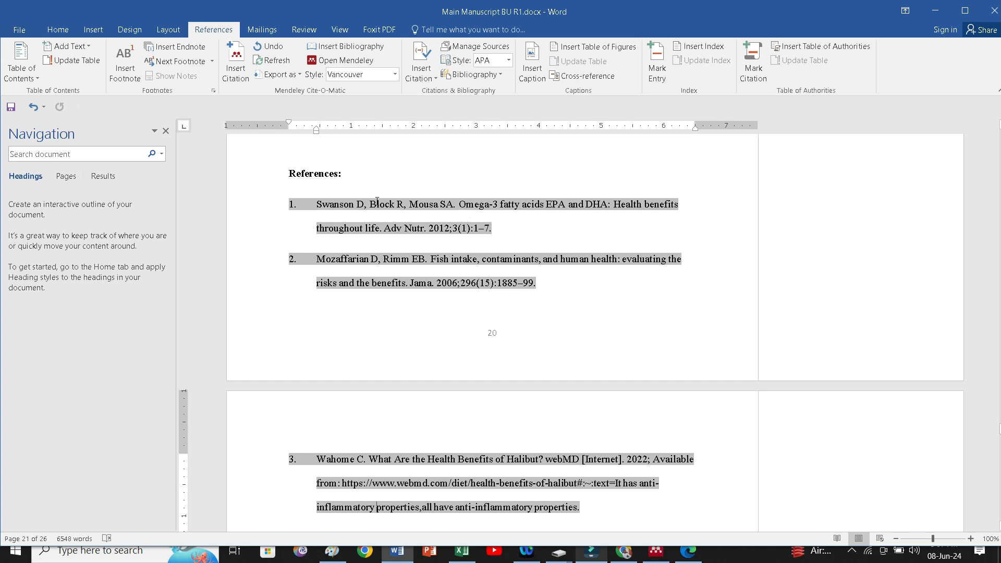
pyautogui.moveTo(400, 192)
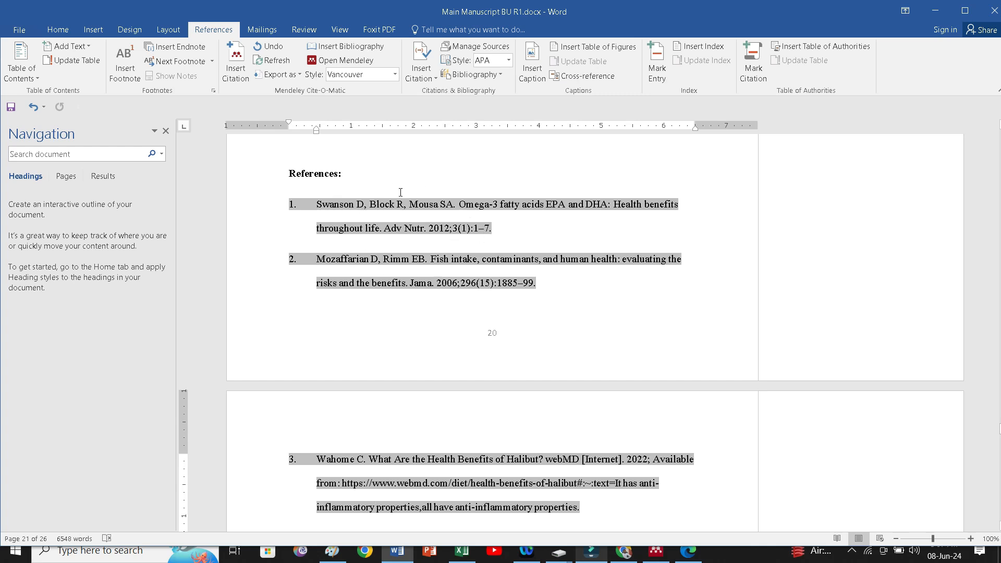
pyautogui.moveTo(464, 177)
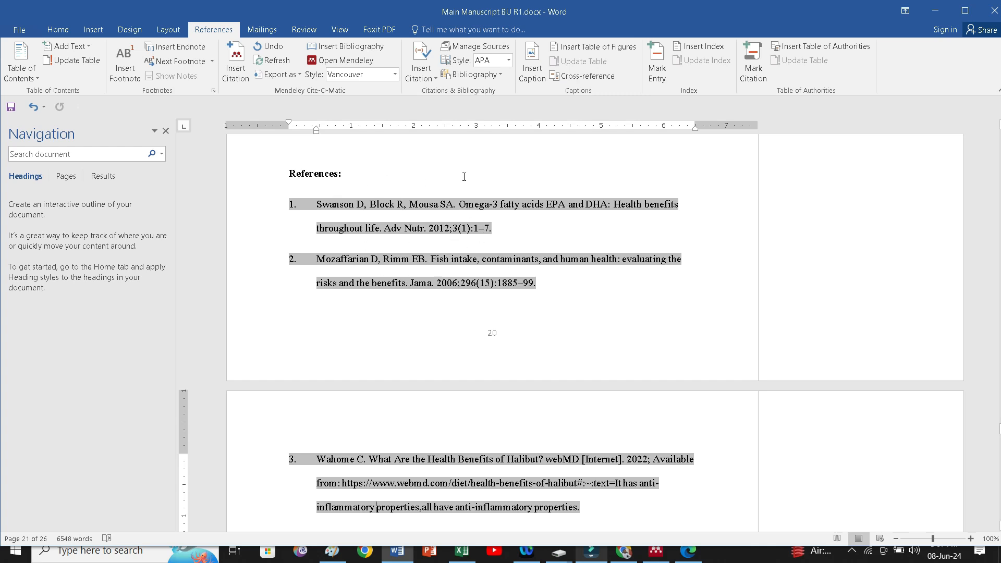
pyautogui.moveTo(433, 209)
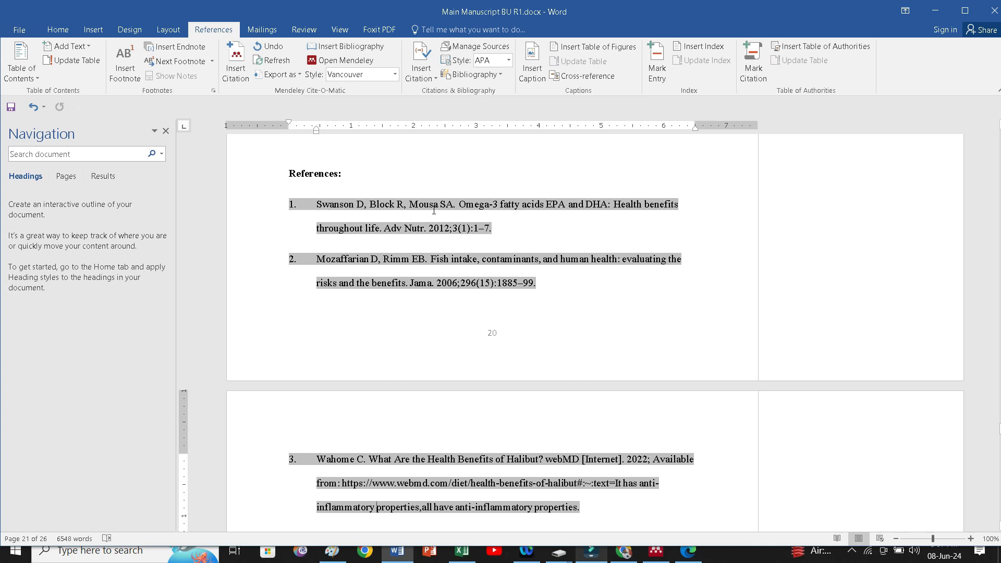
pyautogui.moveTo(459, 385)
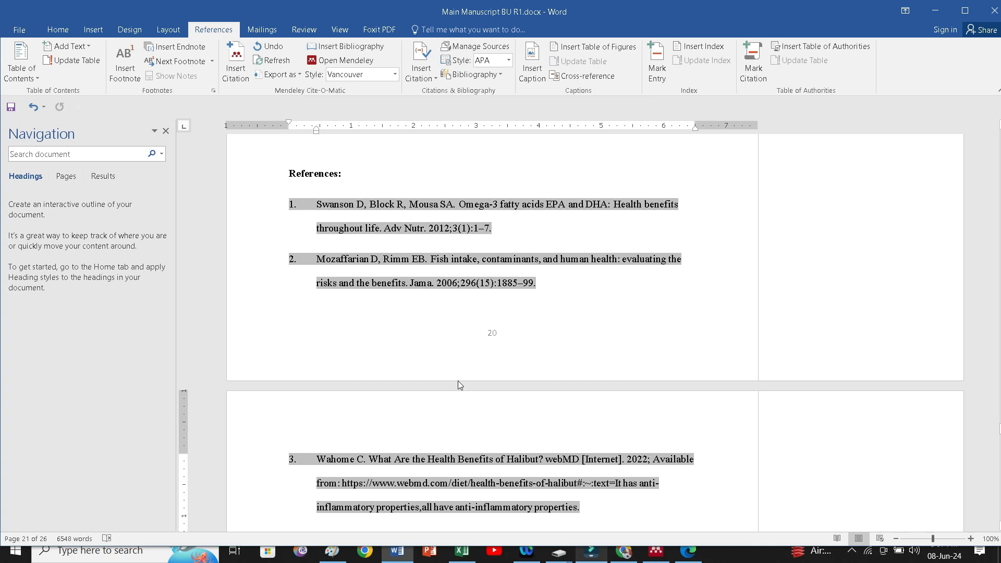
pyautogui.moveTo(472, 176)
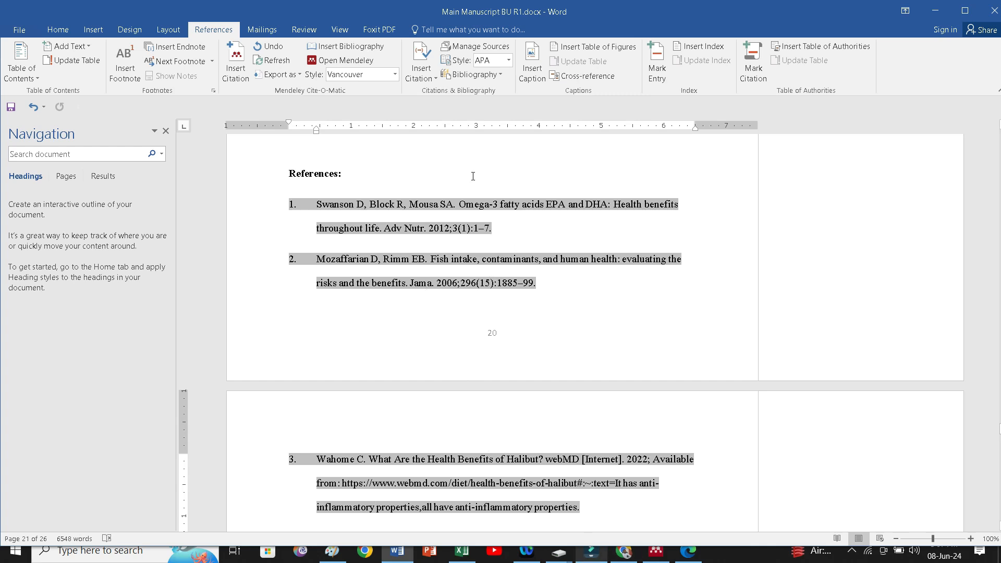
pyautogui.moveTo(460, 385)
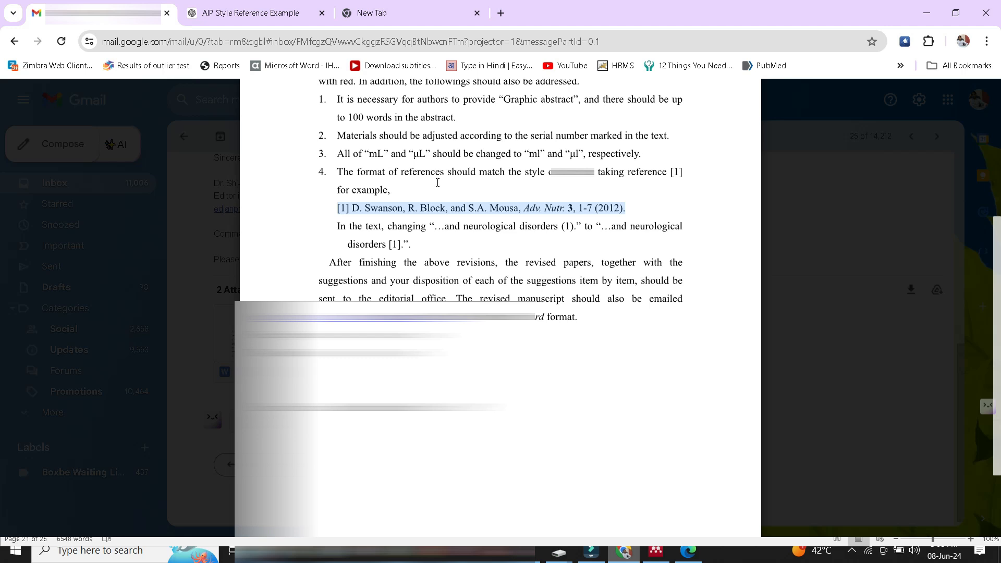
pyautogui.moveTo(622, 178)
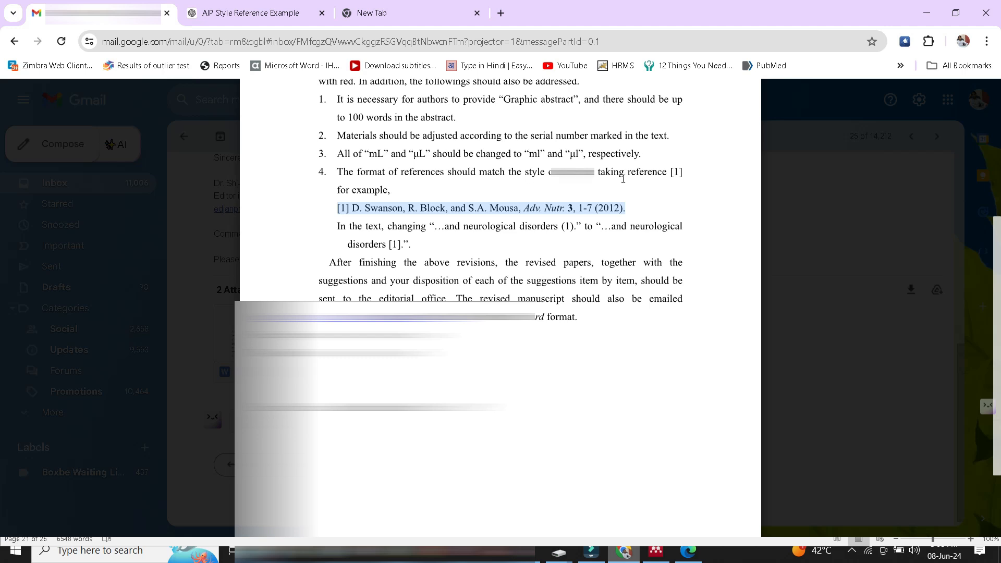
pyautogui.moveTo(362, 207)
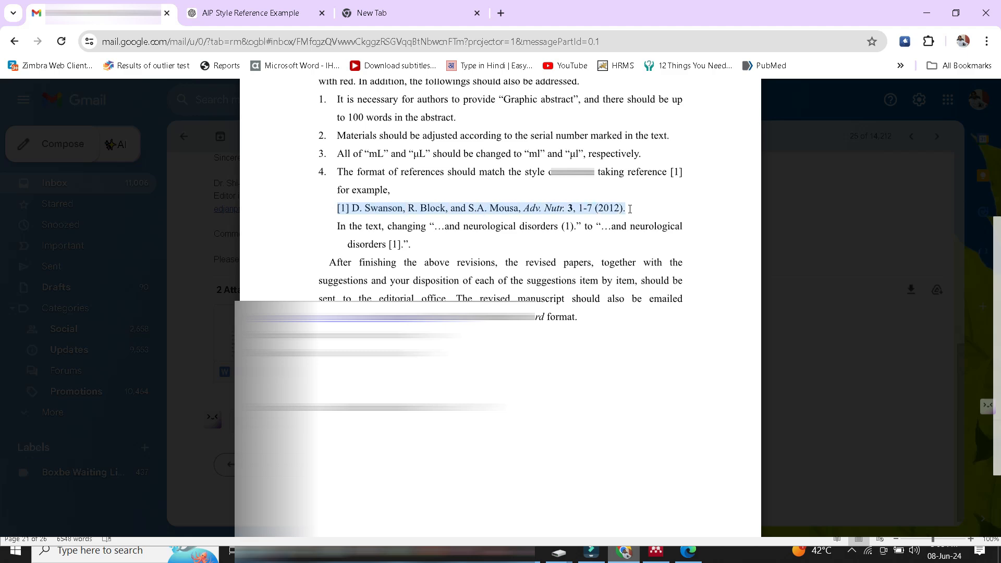
# Step: Ask ChatGPT 'Provide the reference style for given reference pattern' and return to the manuscript
pyautogui.click(254, 13)
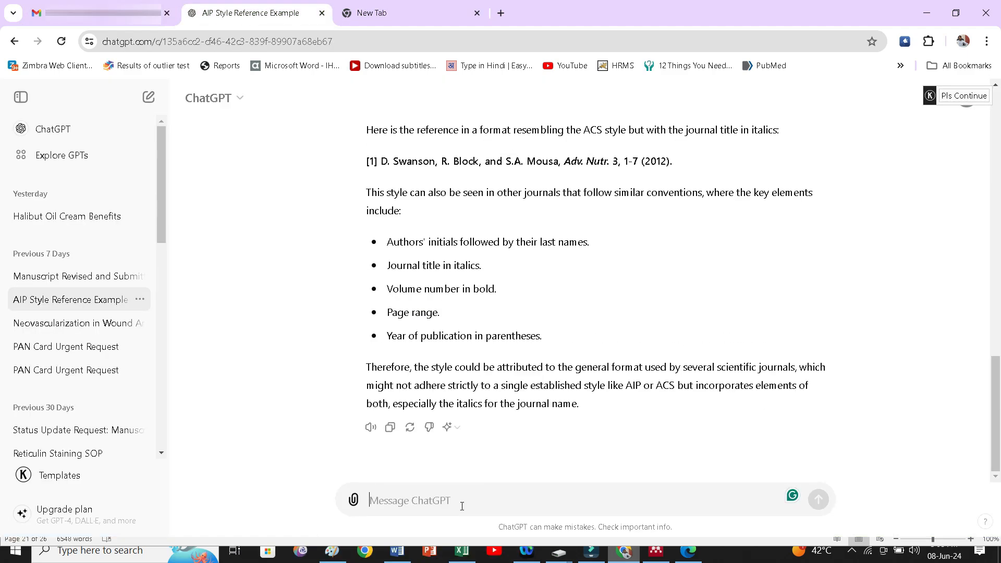
pyautogui.write('Provi')
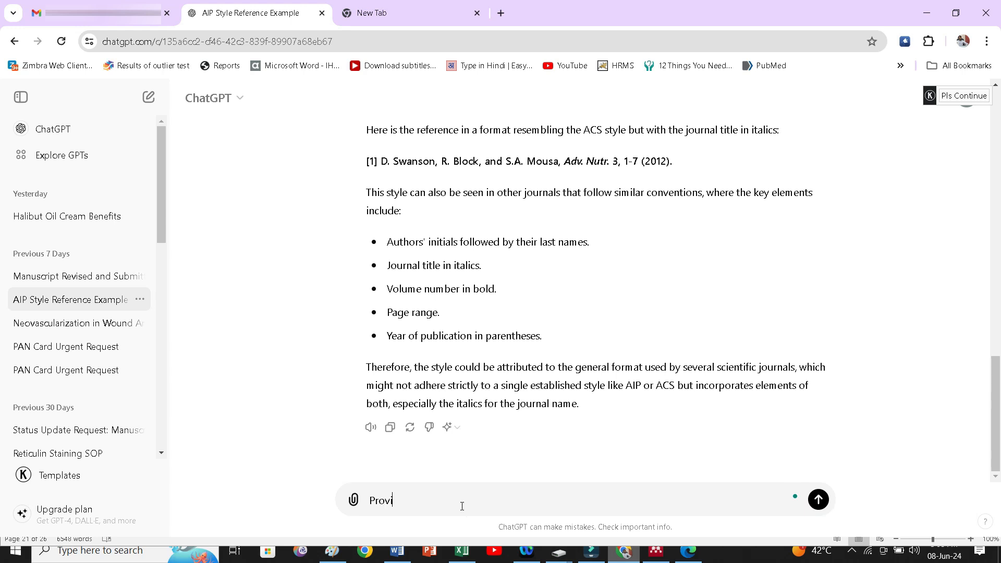
pyautogui.write('de the')
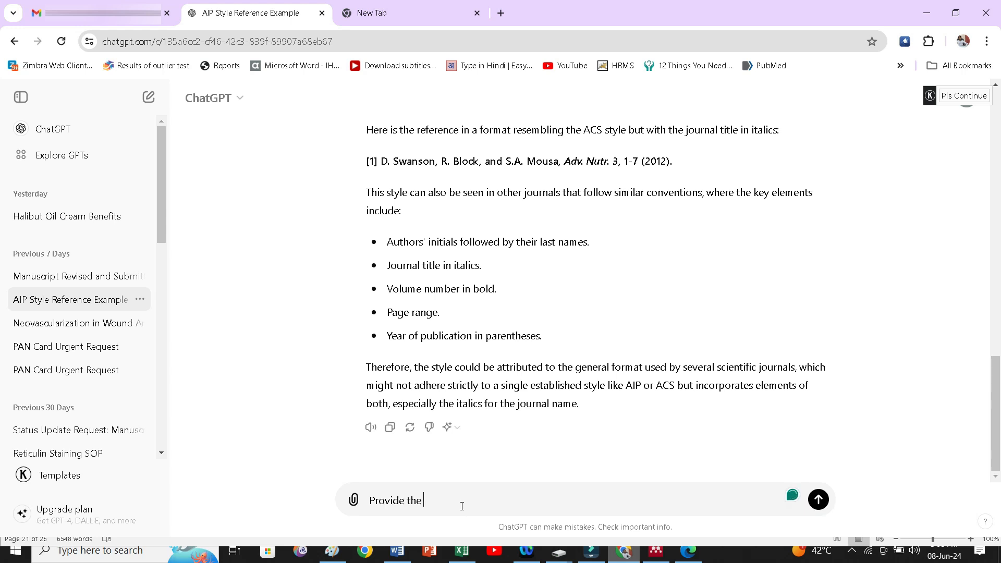
pyautogui.write('reference')
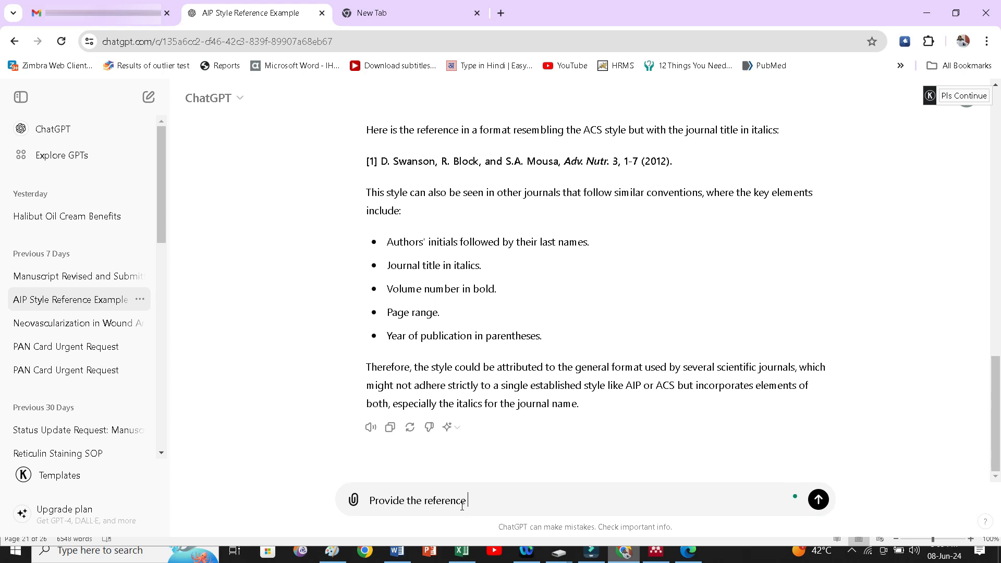
pyautogui.write('style for')
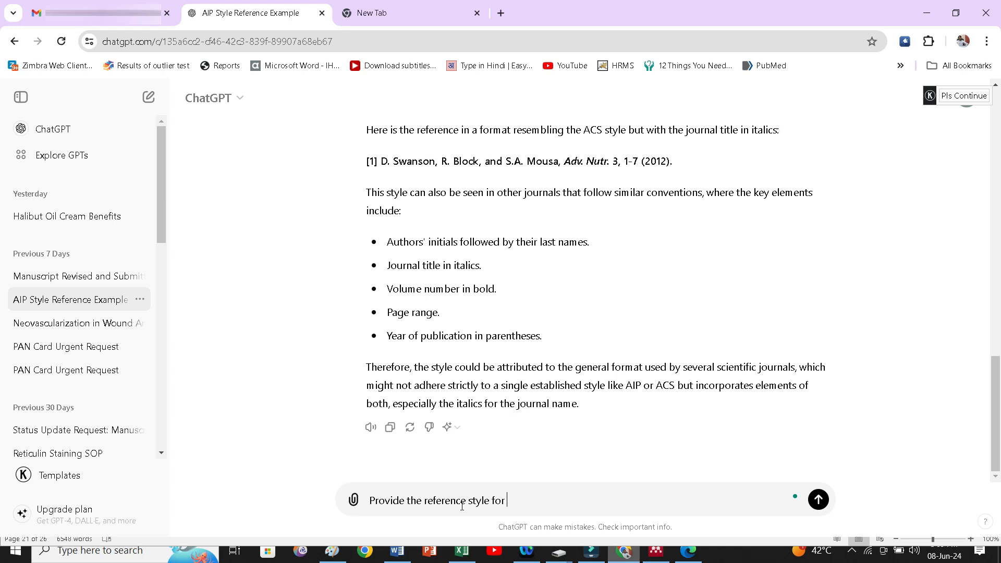
pyautogui.write('given')
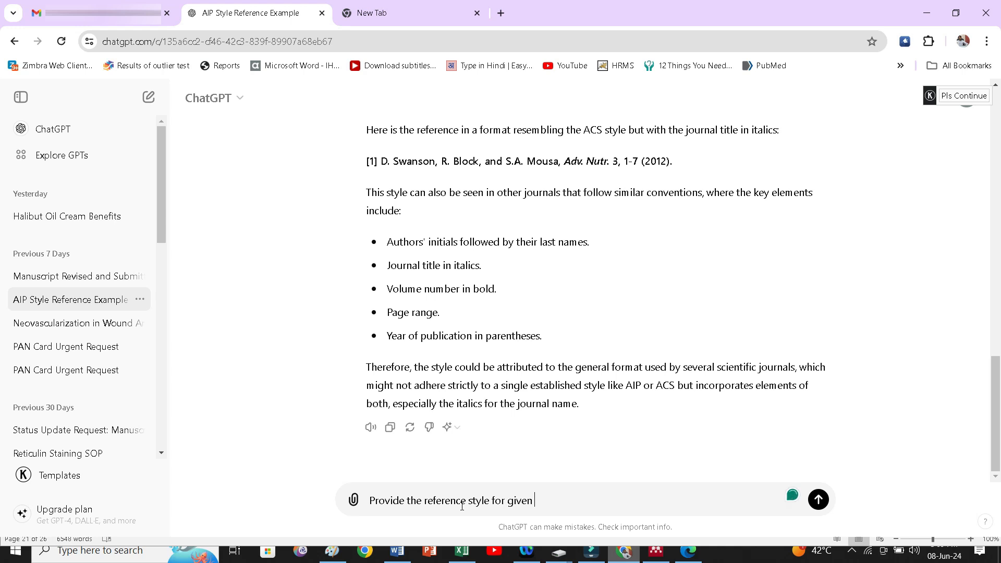
pyautogui.write('reference pa')
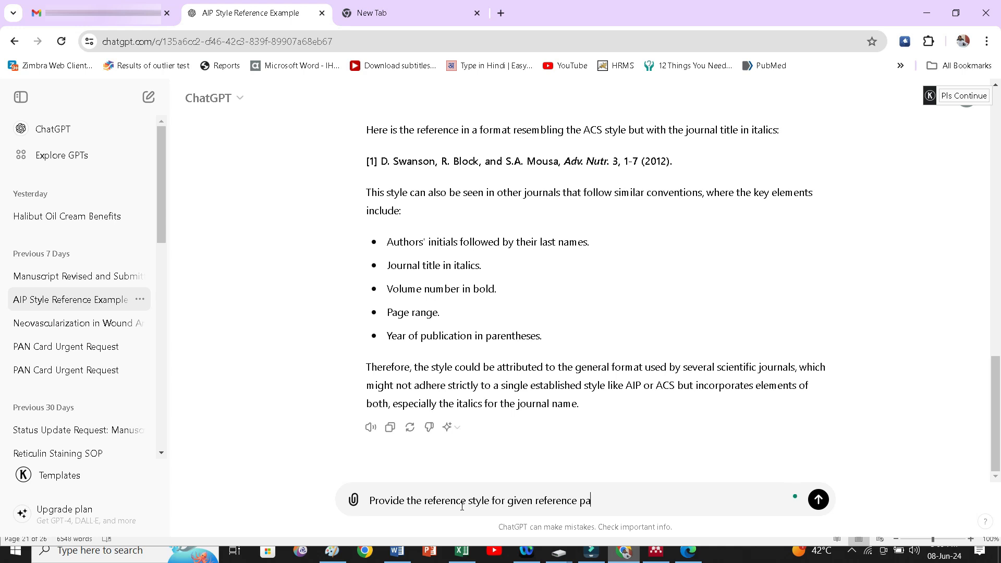
pyautogui.write('ttern "[1] D. Swanson, R. Block, and S.A. Mousa,')
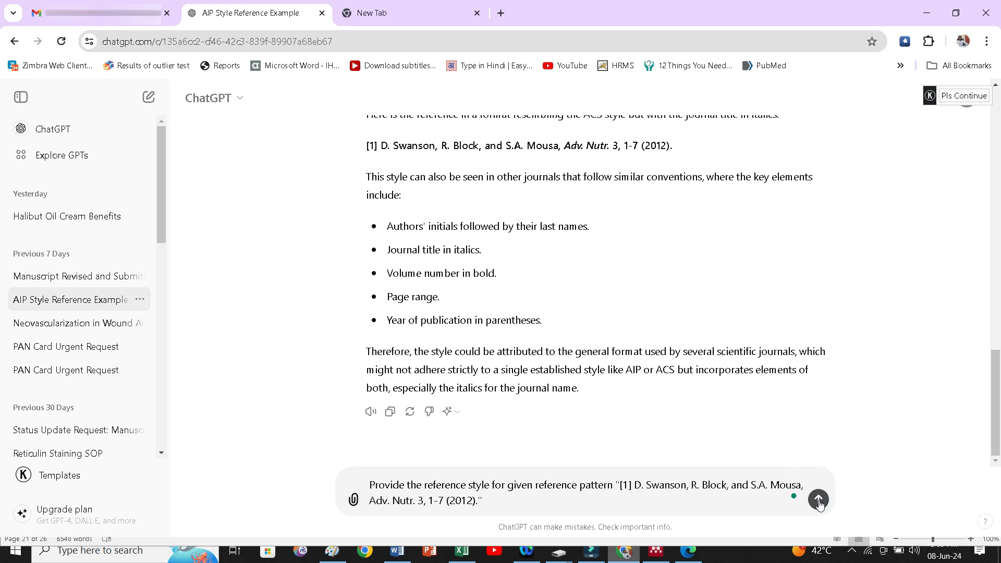
pyautogui.click(819, 499)
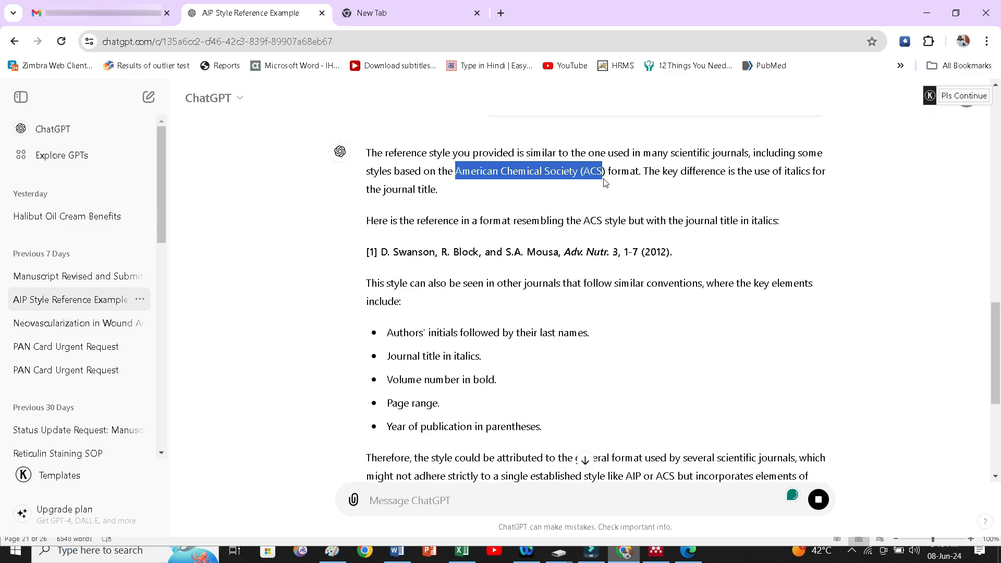
pyautogui.moveTo(505, 177)
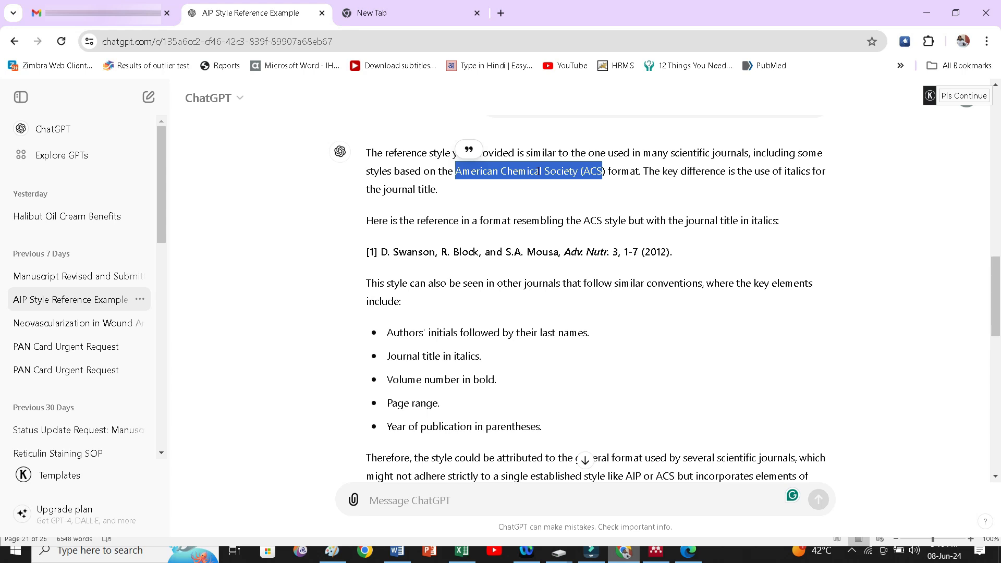
pyautogui.moveTo(554, 317)
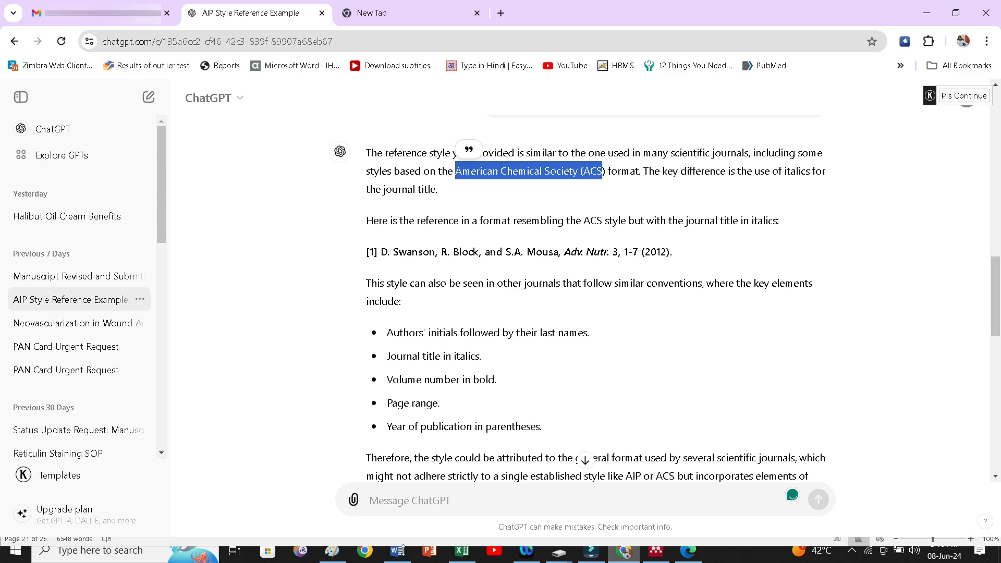
pyautogui.click(397, 550)
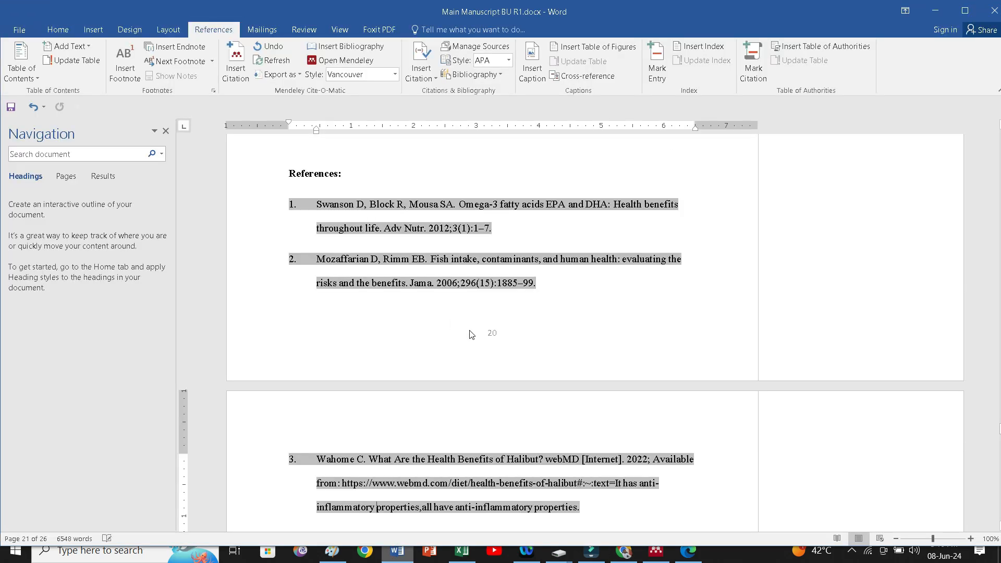
pyautogui.moveTo(277, 151)
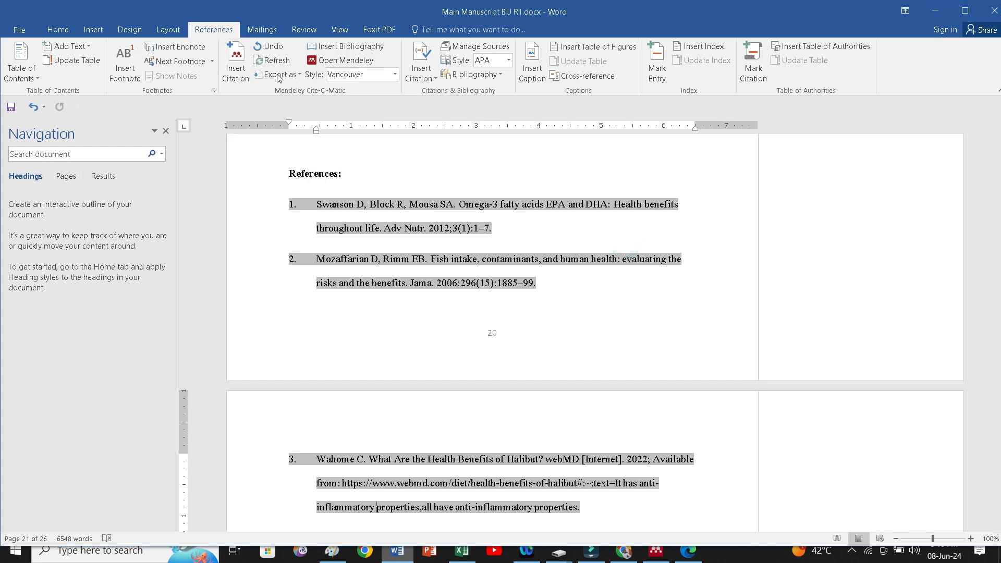
pyautogui.moveTo(332, 103)
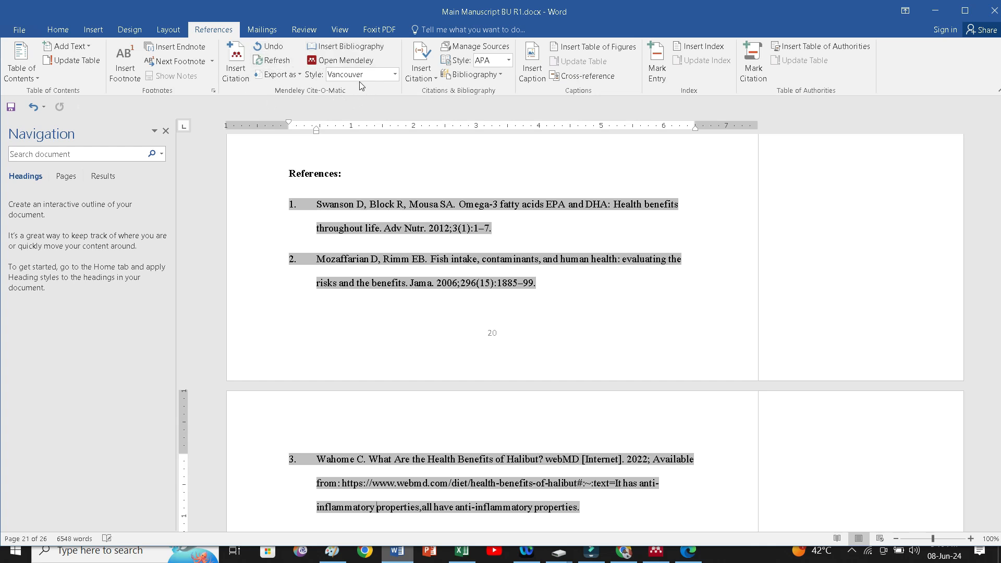
# Step: Show the Mendeley Cite-O-Matic citation style choices on the References ribbon
pyautogui.click(395, 74)
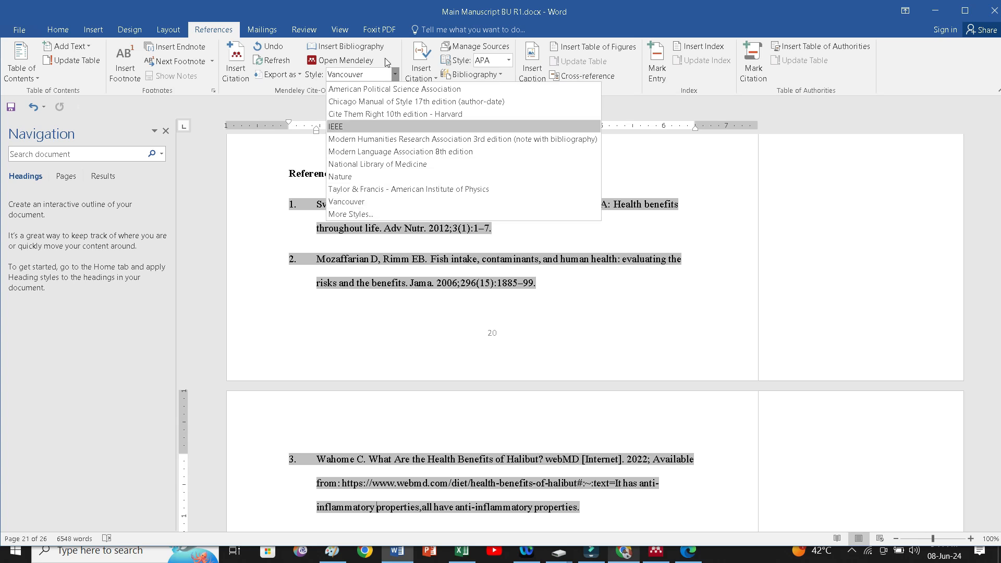
pyautogui.moveTo(373, 89)
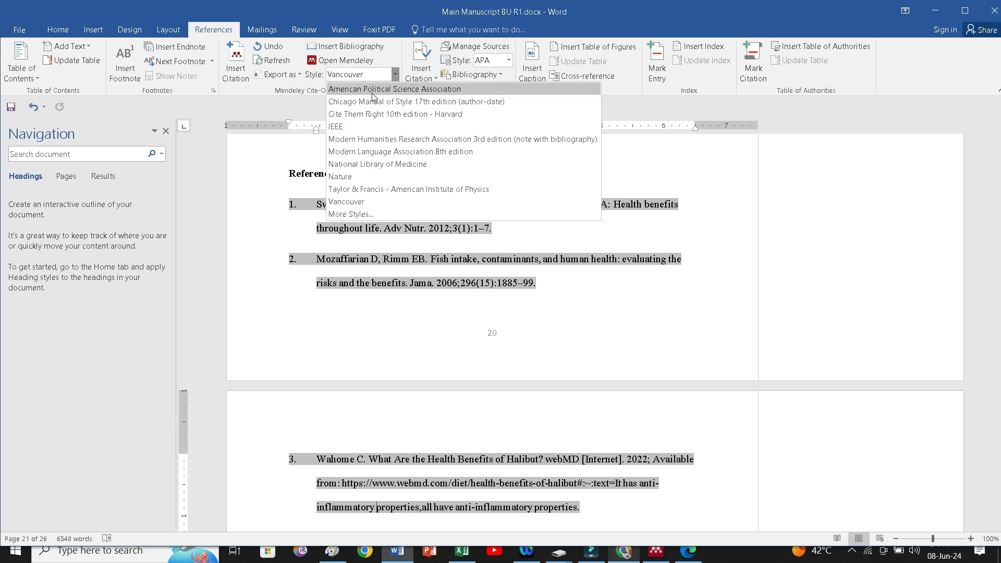
pyautogui.moveTo(347, 201)
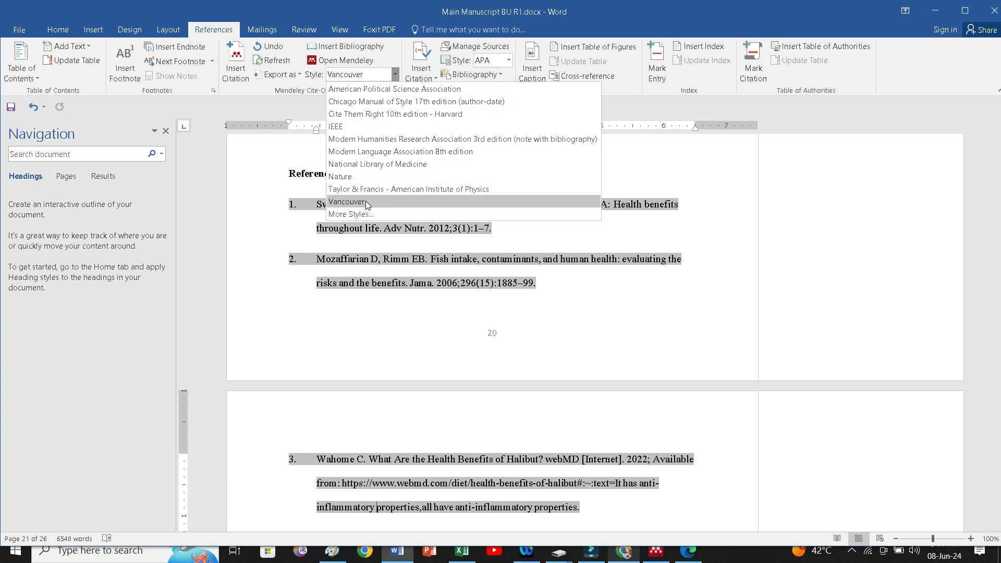
pyautogui.moveTo(408, 189)
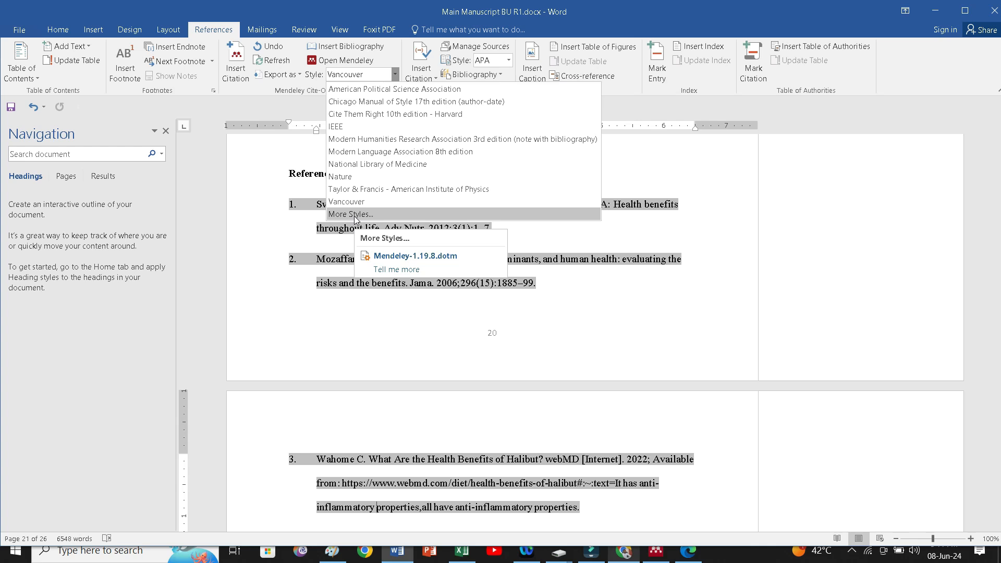
pyautogui.moveTo(346, 202)
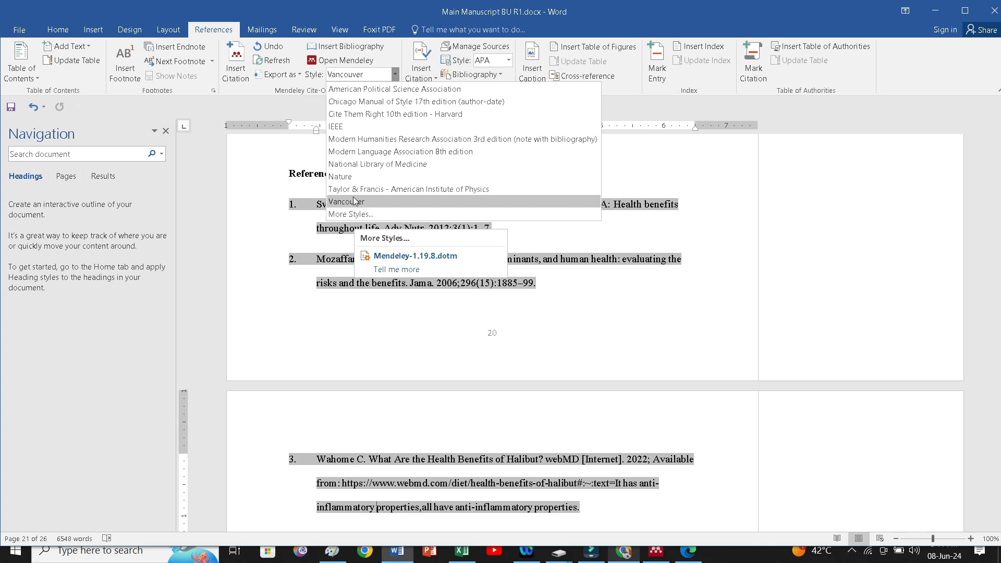
pyautogui.moveTo(351, 214)
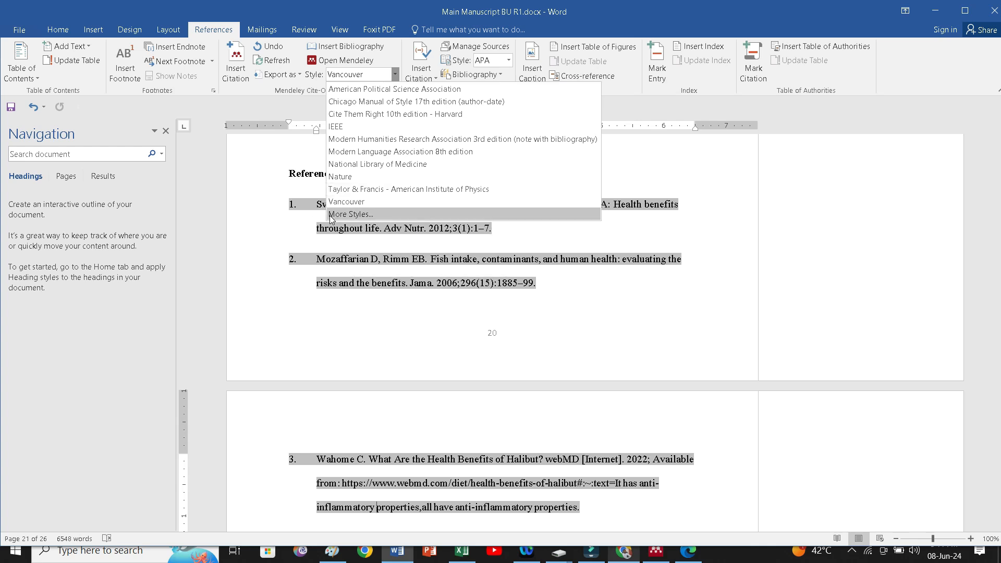
pyautogui.moveTo(350, 214)
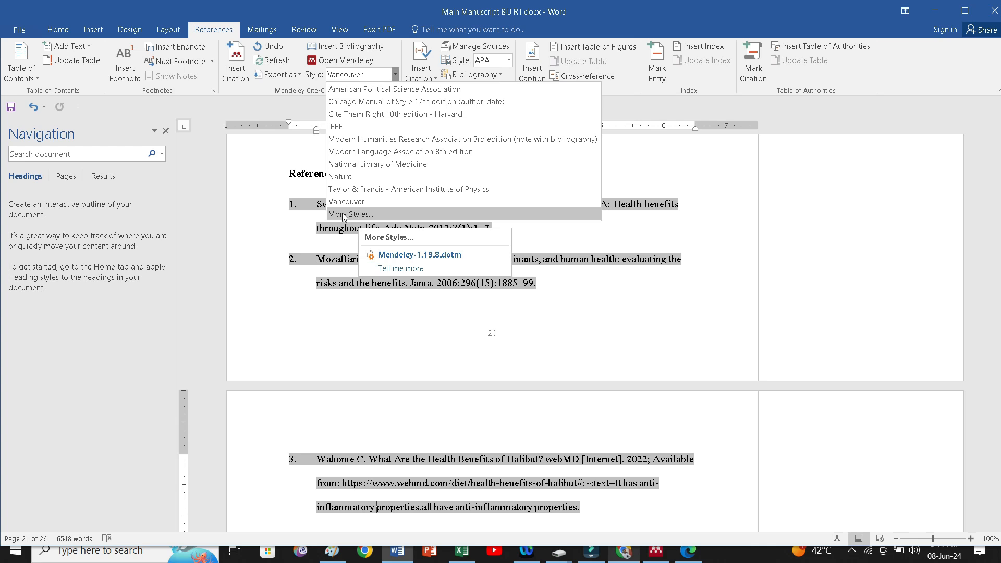
pyautogui.moveTo(456, 354)
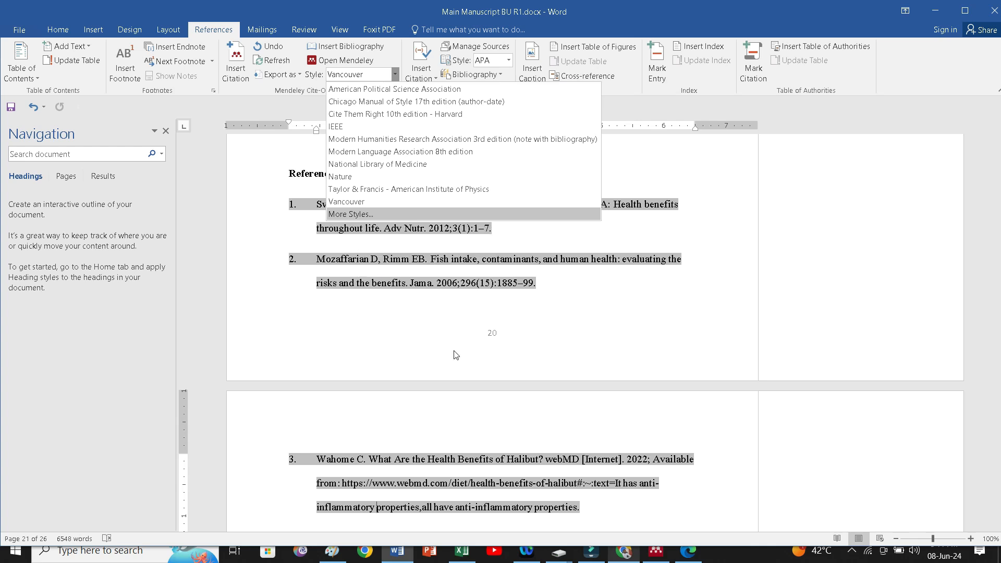
pyautogui.moveTo(485, 385)
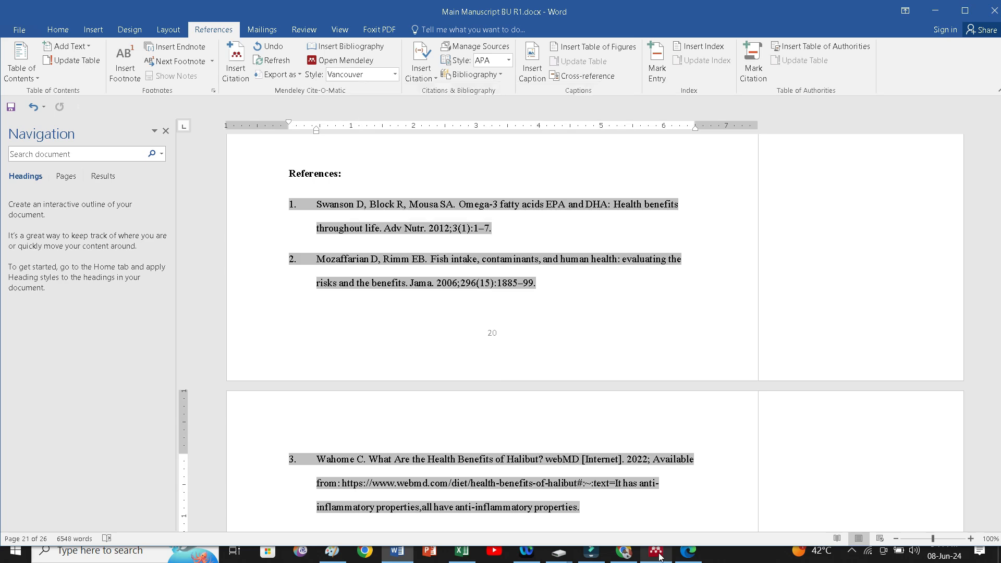
# Step: Switch to Mendeley Desktop and show its Tools menu
pyautogui.click(656, 551)
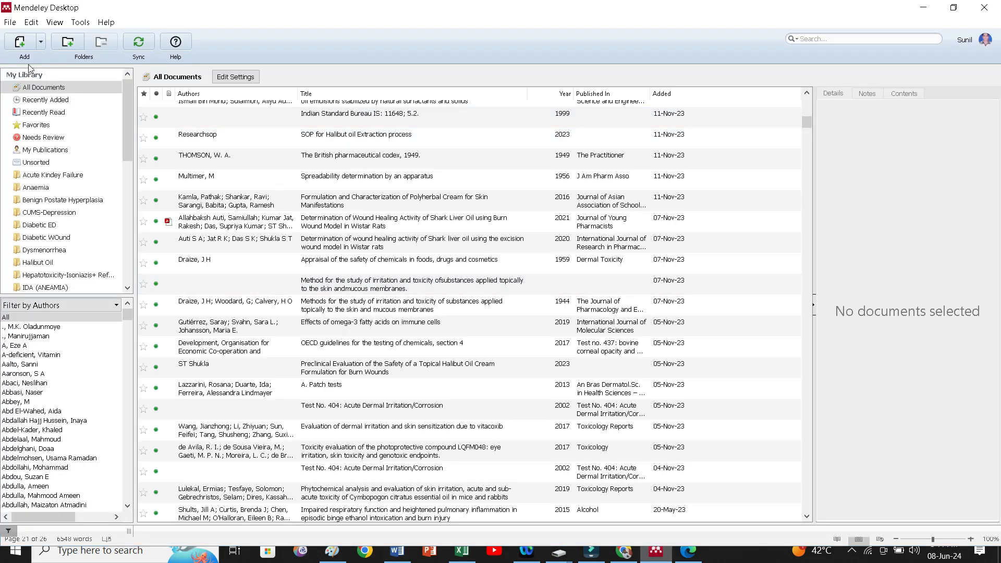
pyautogui.click(81, 22)
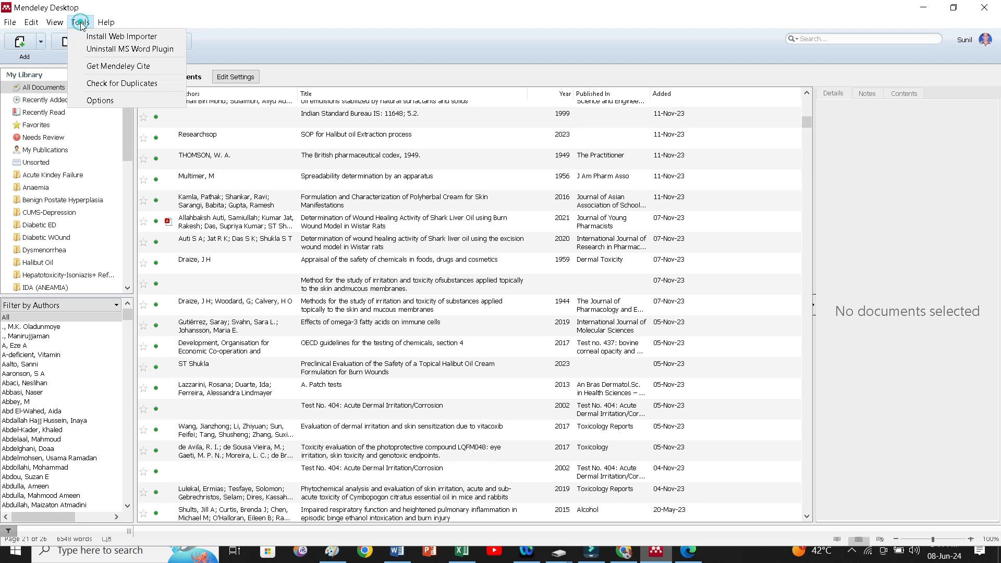
pyautogui.moveTo(118, 66)
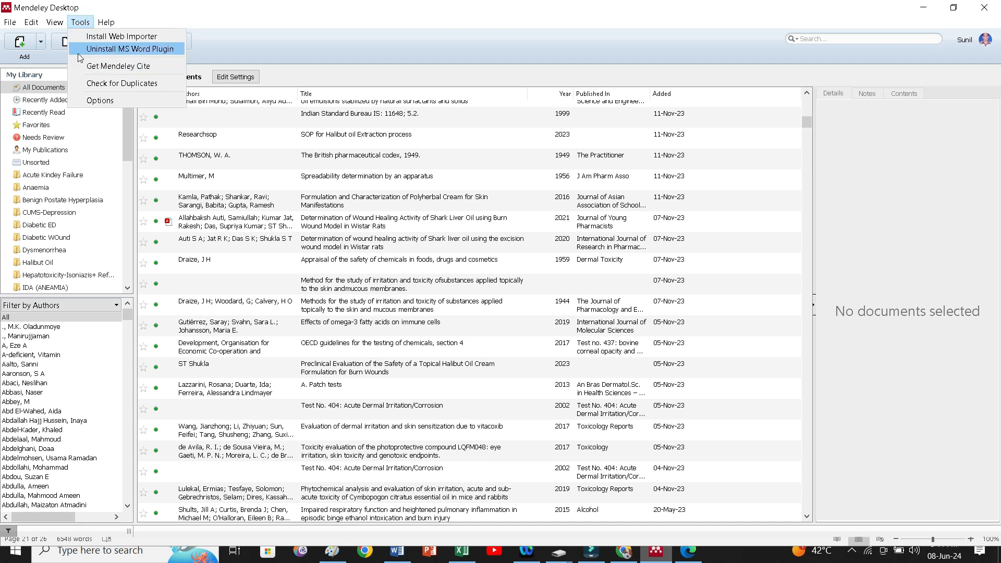
pyautogui.moveTo(117, 66)
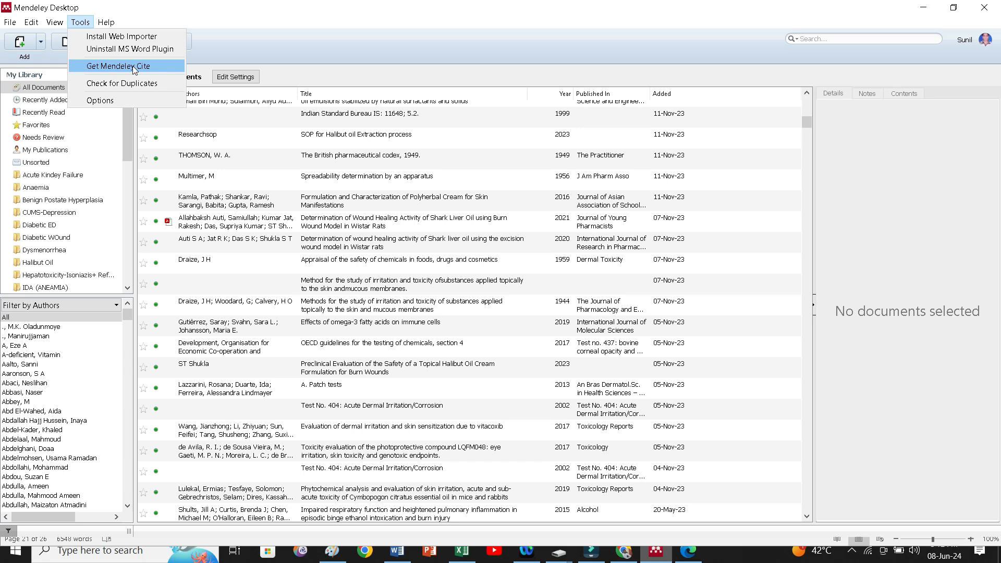
pyautogui.moveTo(147, 69)
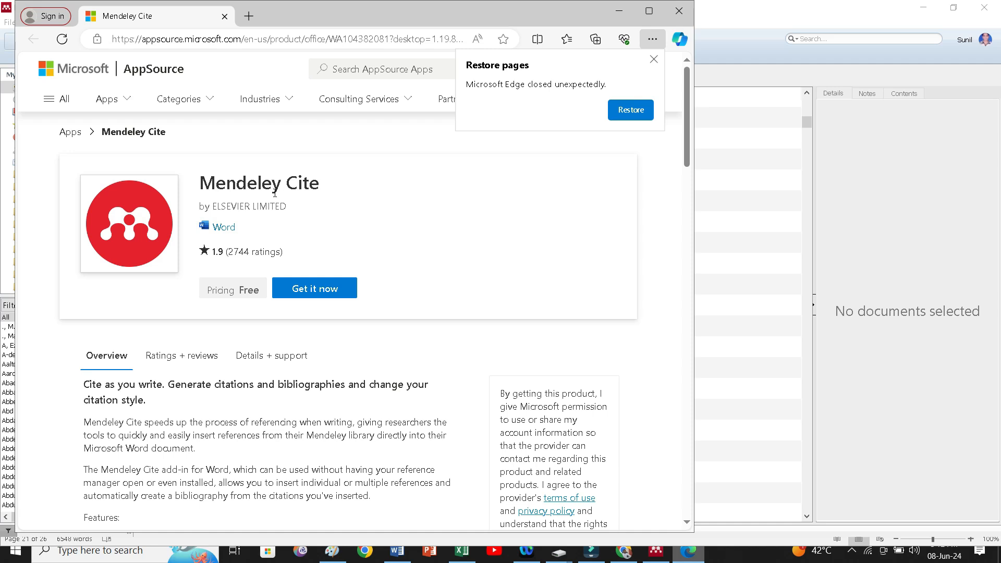
pyautogui.moveTo(238, 277)
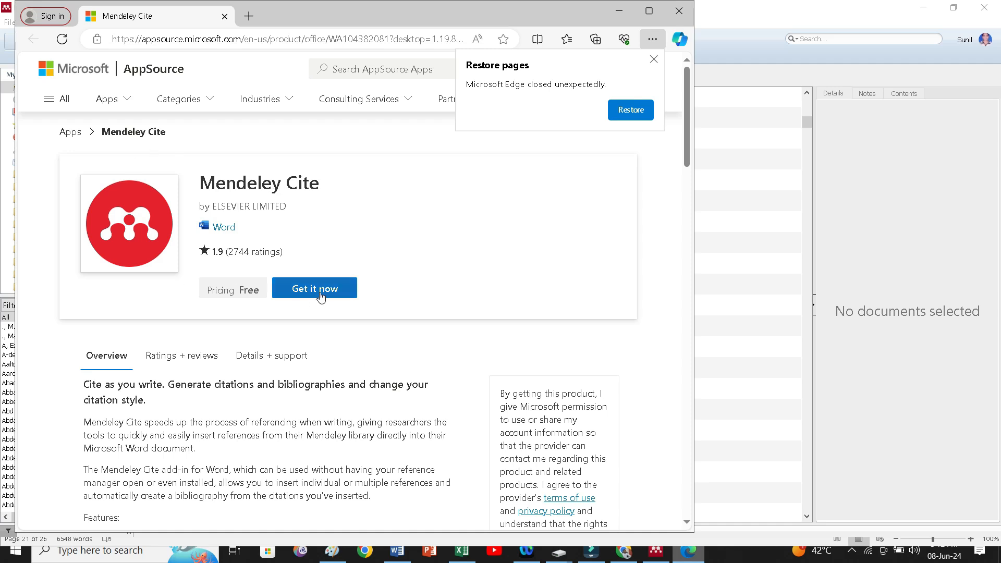
# Step: Request the Mendeley Cite add-in via Get it now and return to its product page
pyautogui.click(314, 288)
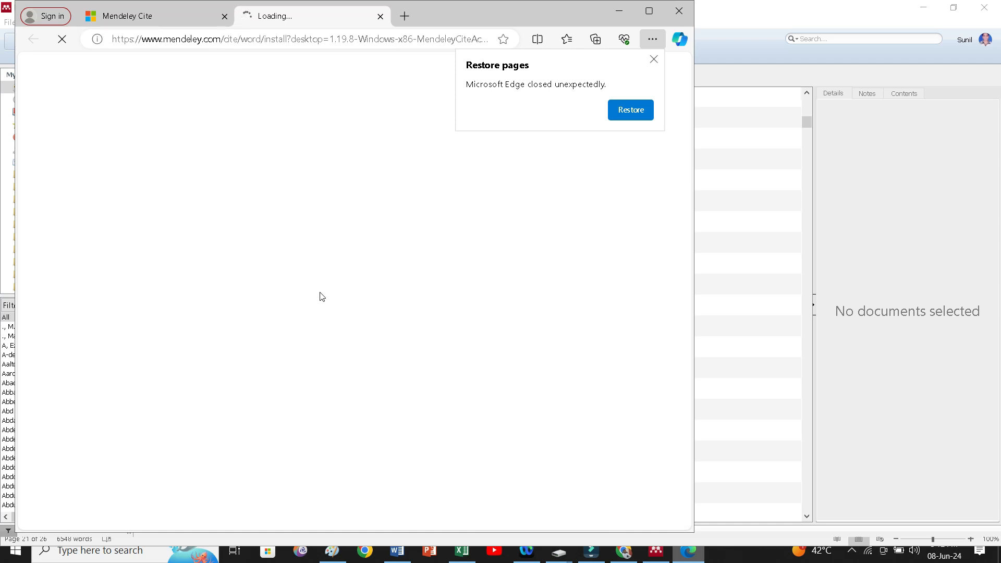
pyautogui.click(154, 16)
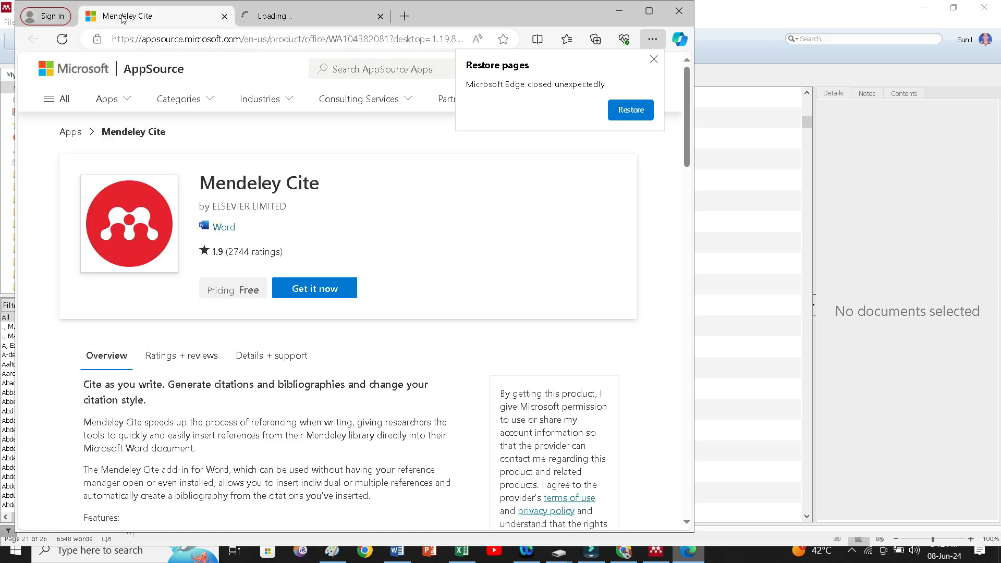
pyautogui.moveTo(314, 288)
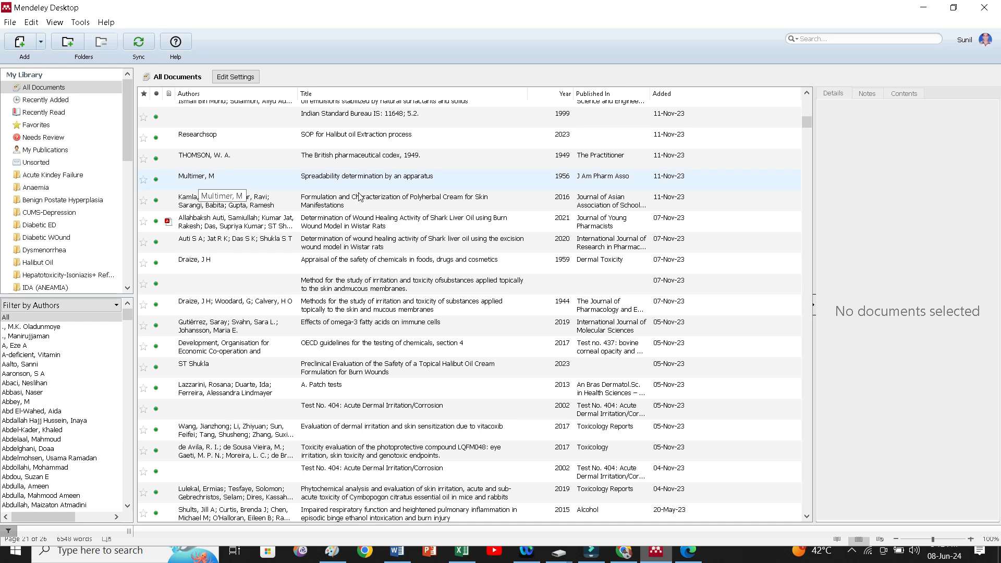
pyautogui.moveTo(84, 42)
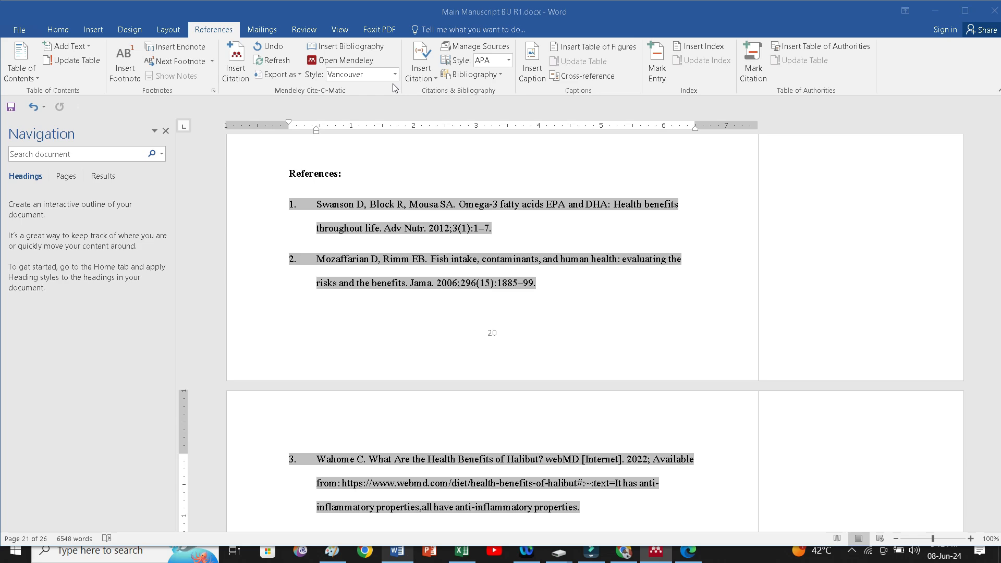
# Step: Show the Cite-O-Matic style choices to reach More Styles
pyautogui.click(395, 74)
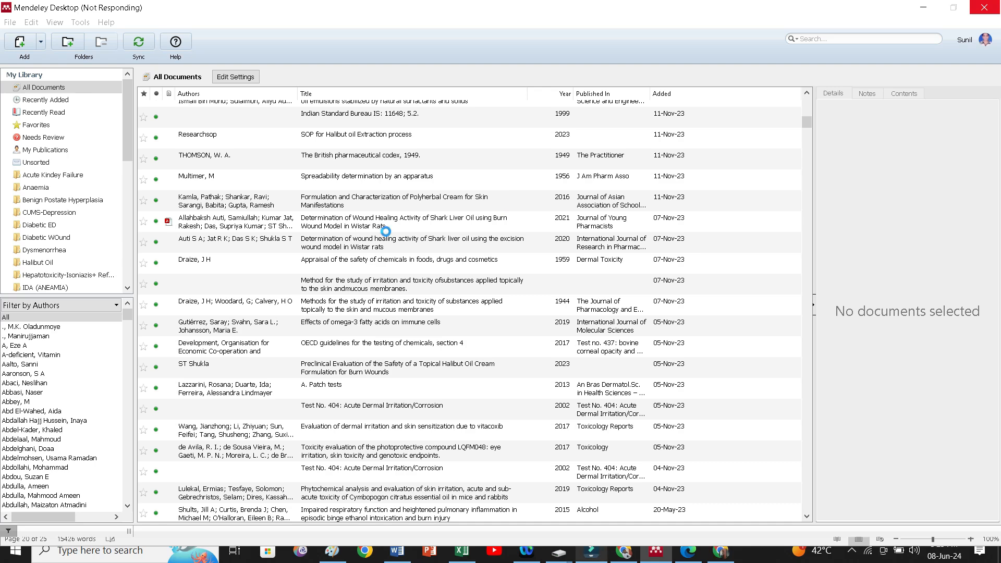
# Step: Browse the Installed styles list, then switch to Get More Styles
pyautogui.click(235, 76)
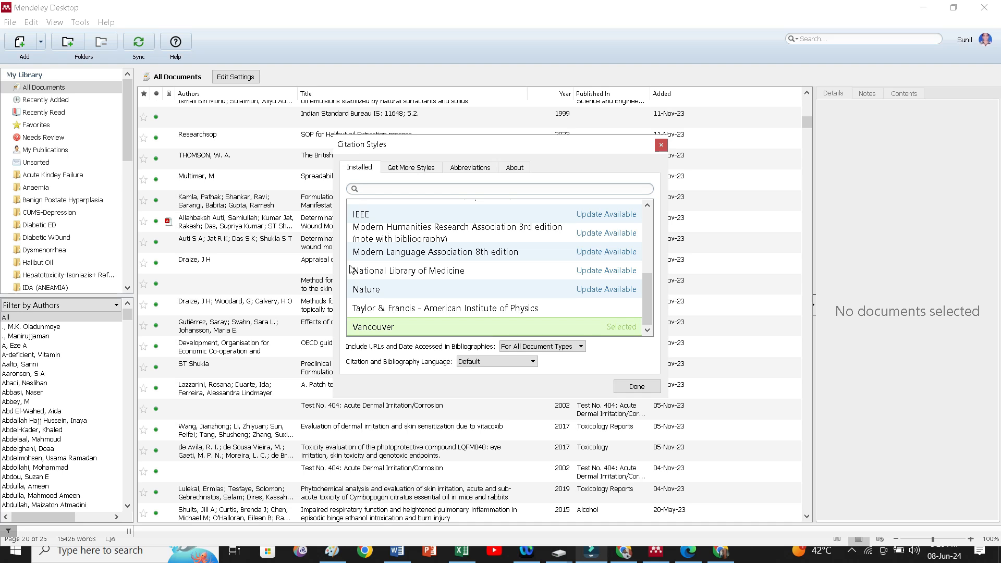
pyautogui.moveTo(633, 313)
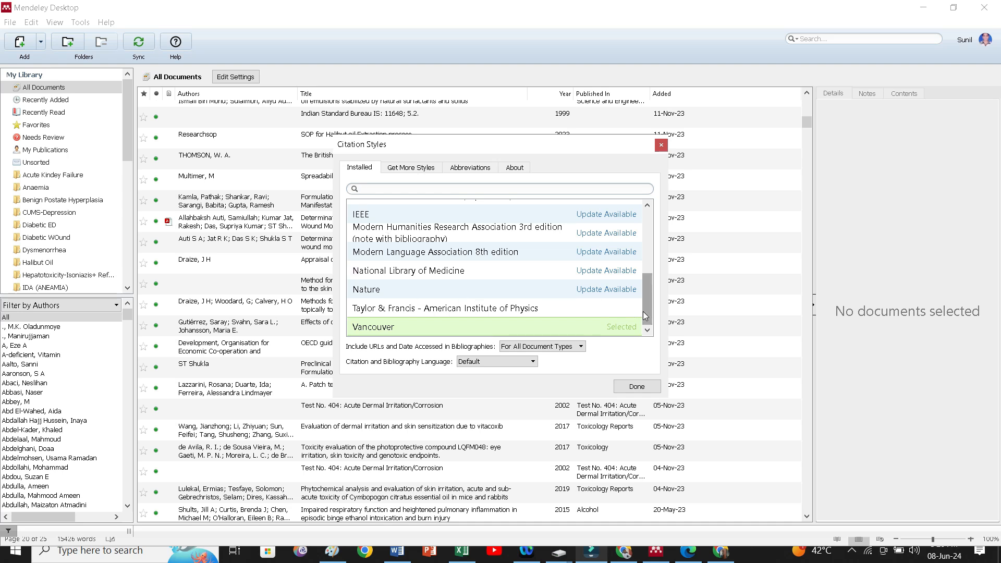
pyautogui.scroll(3)
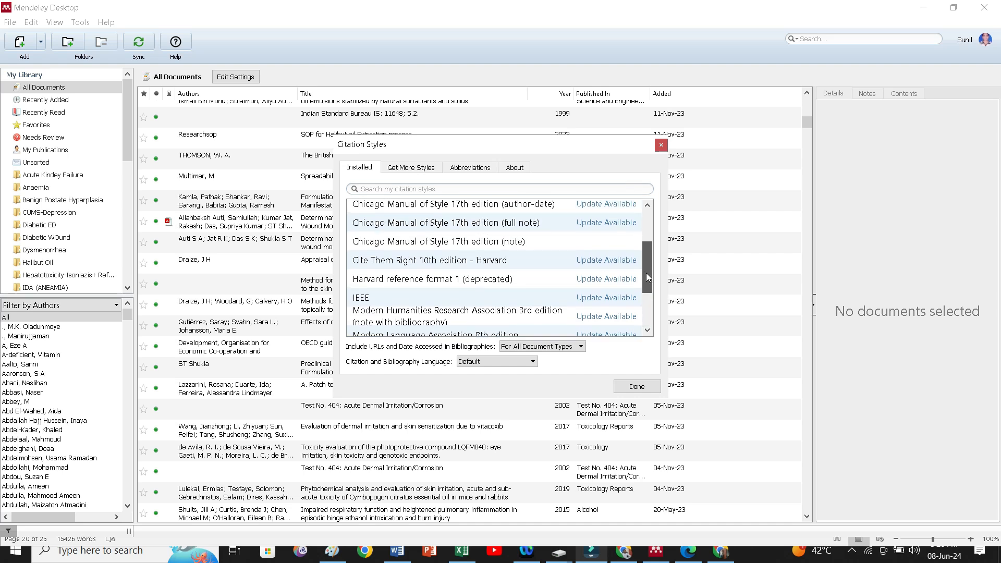
pyautogui.scroll(3)
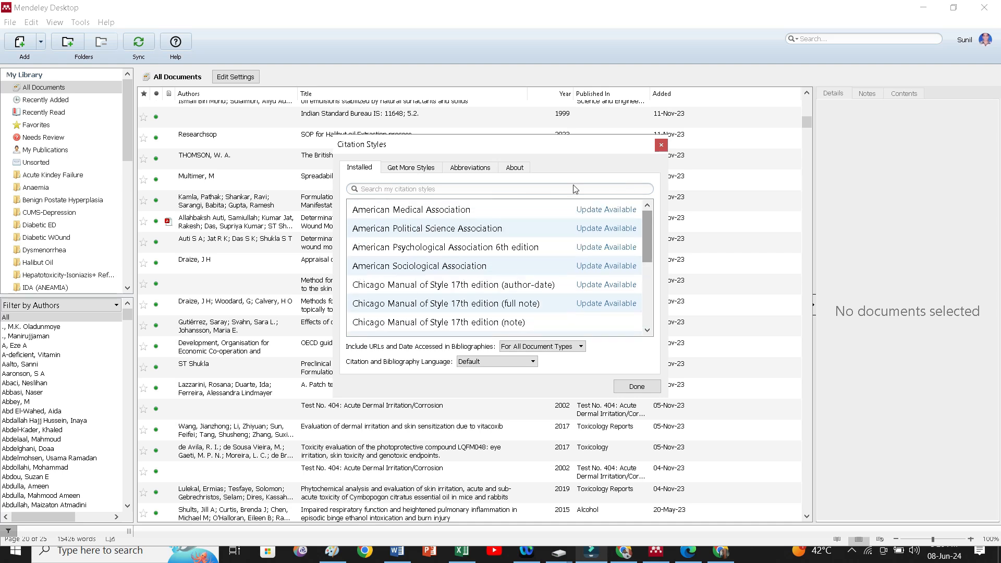
pyautogui.click(411, 166)
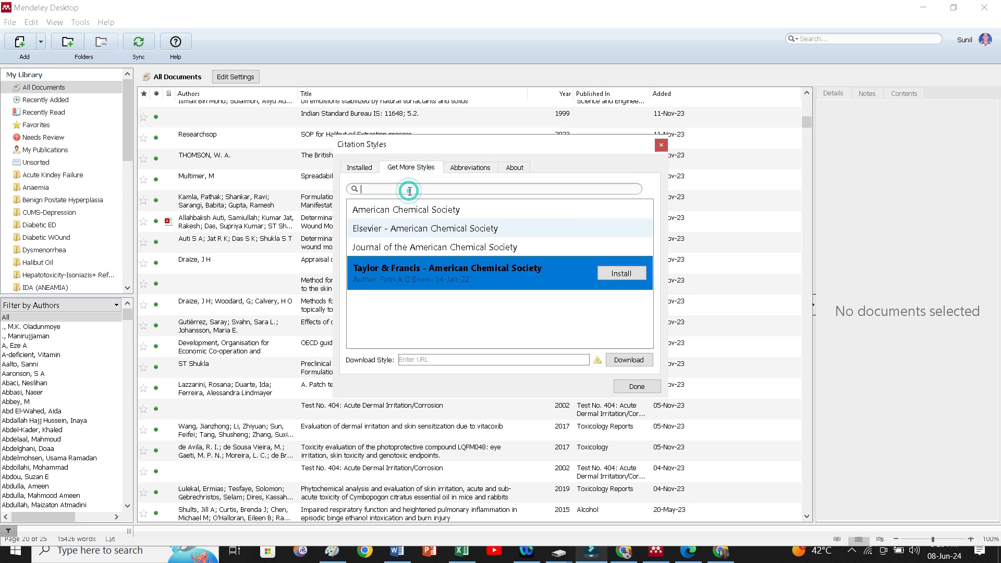
# Step: Search 'American Che' and install the Taylor & Francis - American Chemical Society style
pyautogui.write('A')
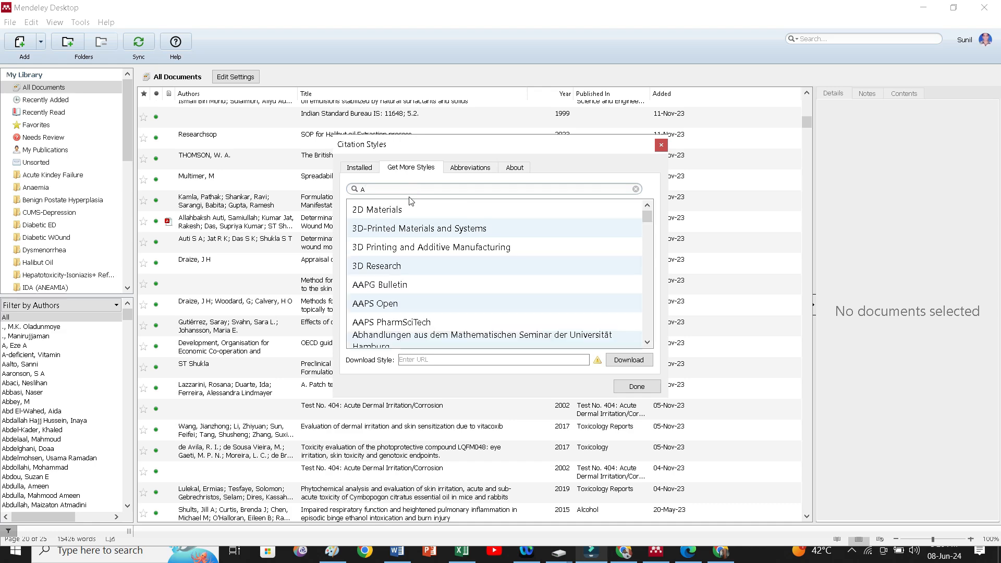
pyautogui.write('merican')
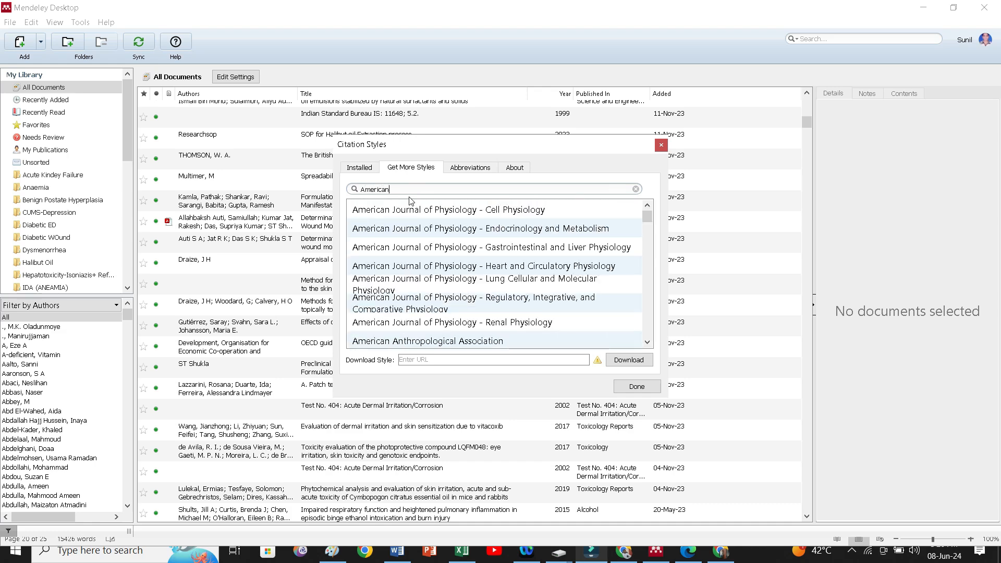
pyautogui.write('C')
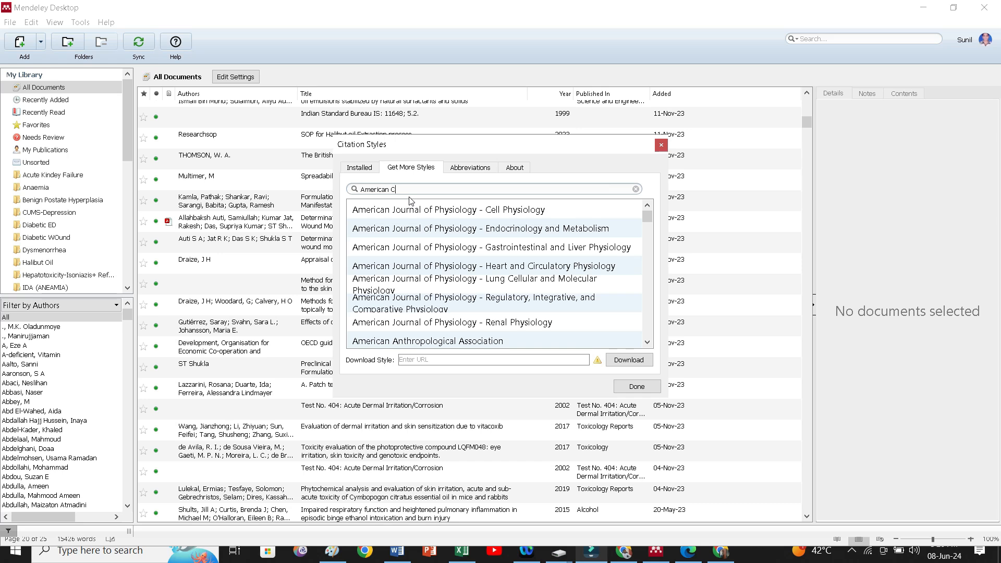
pyautogui.write('he')
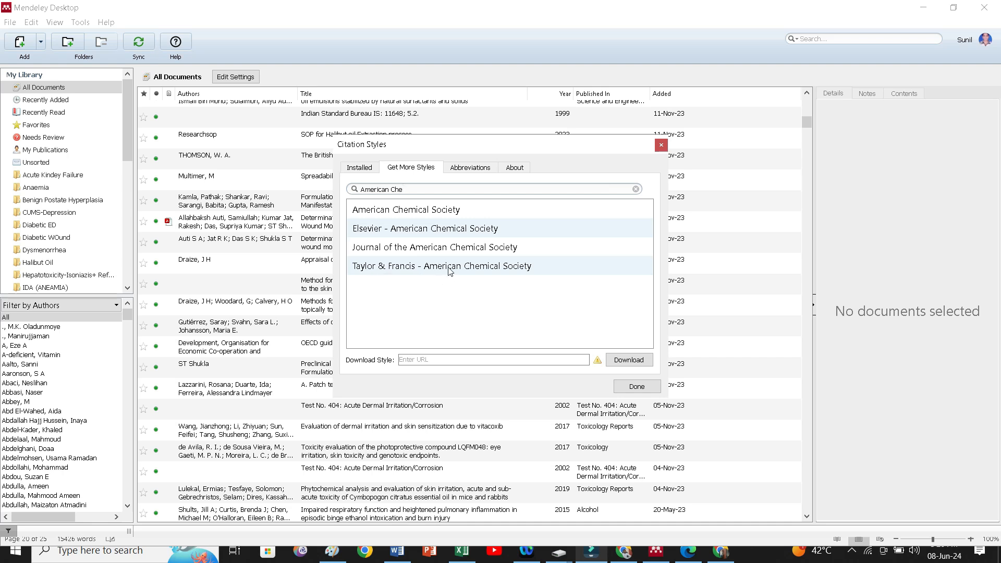
pyautogui.click(448, 268)
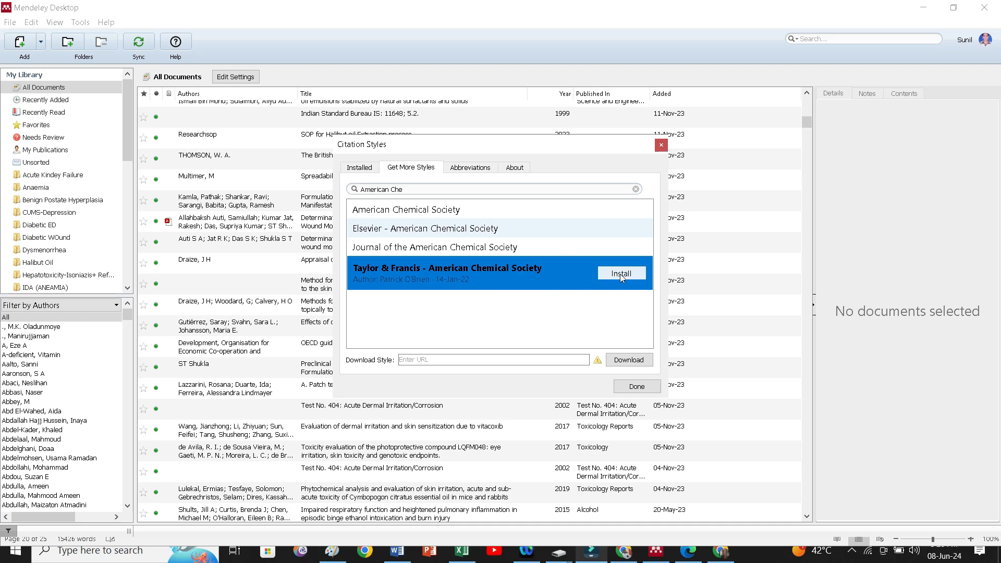
pyautogui.click(621, 272)
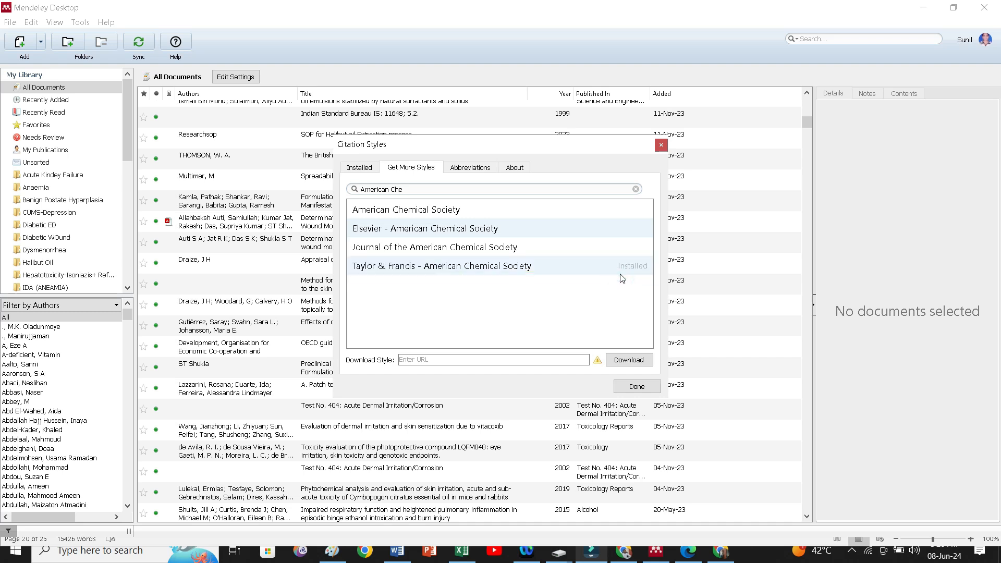
pyautogui.moveTo(567, 312)
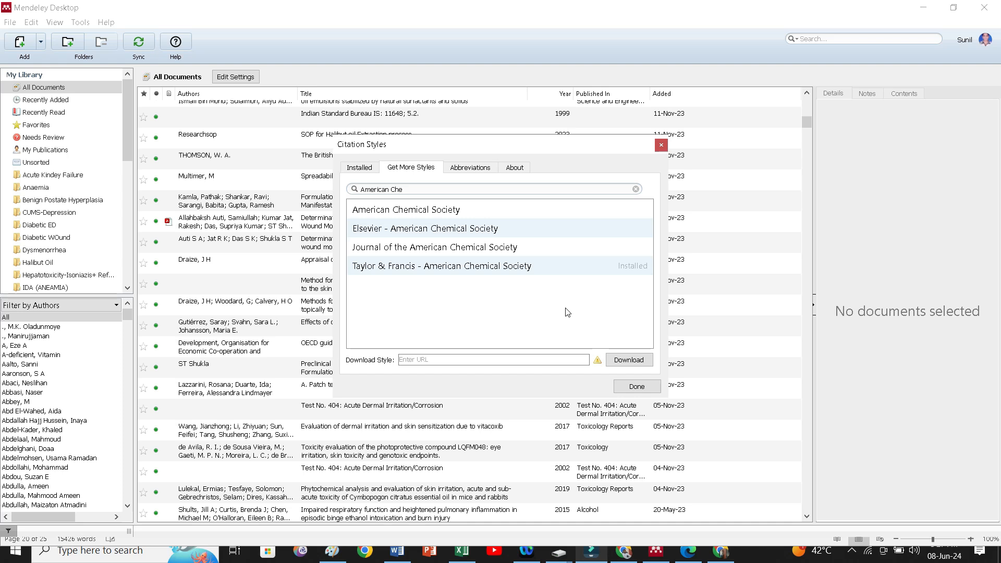
pyautogui.moveTo(650, 266)
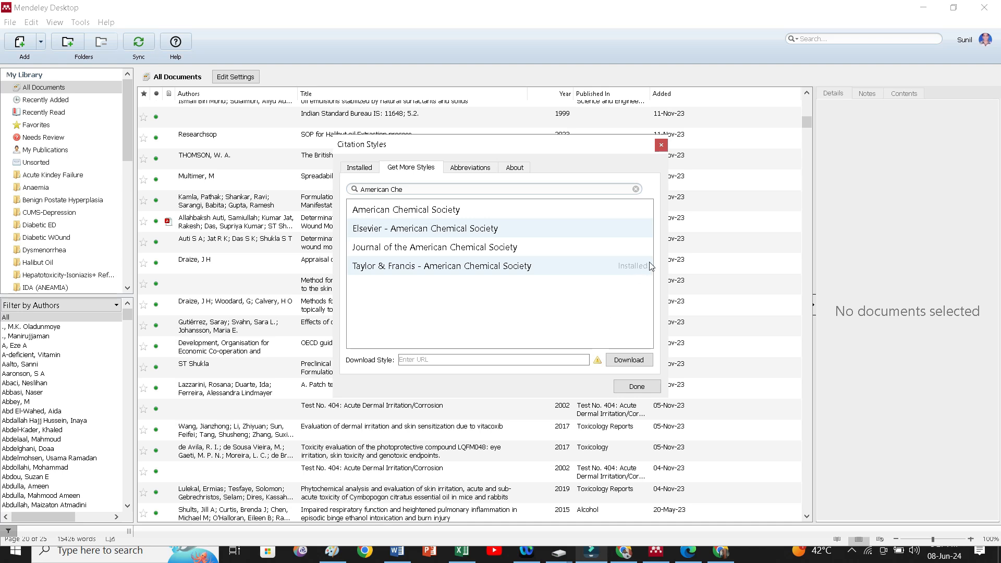
pyautogui.moveTo(636, 260)
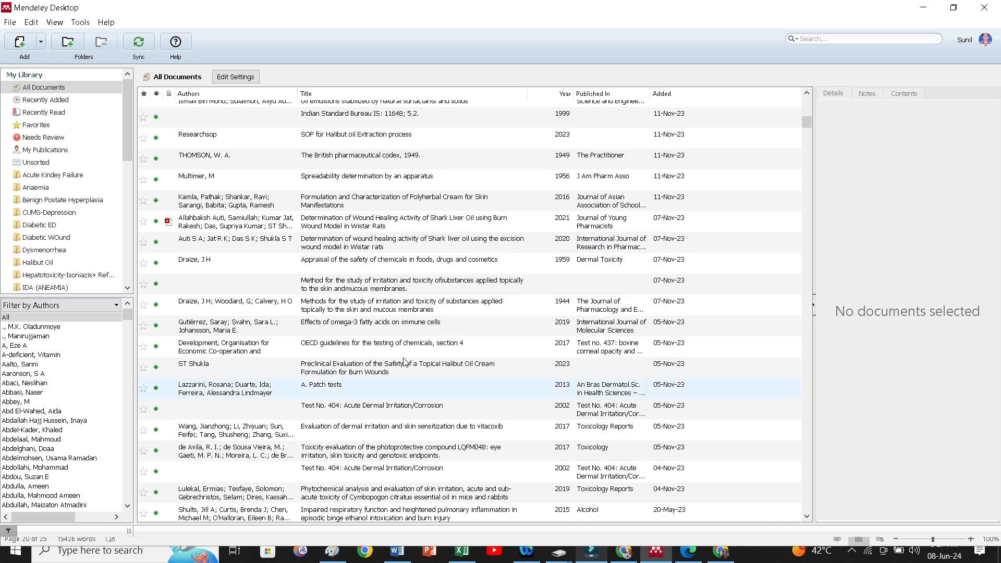
# Step: From Word's Cite-O-Matic style list, choose More Styles to reopen Mendeley's style chooser
pyautogui.click(396, 551)
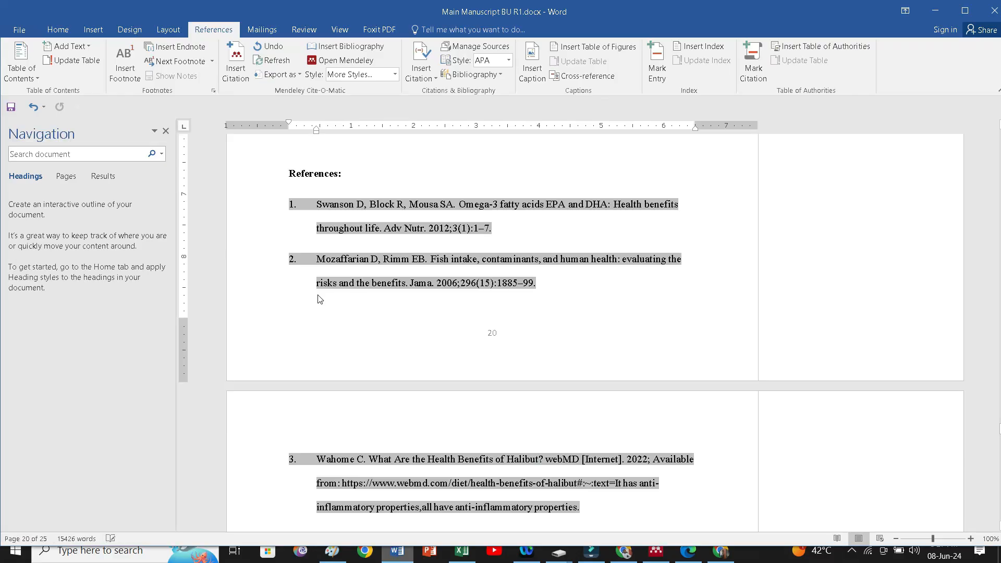
pyautogui.moveTo(371, 99)
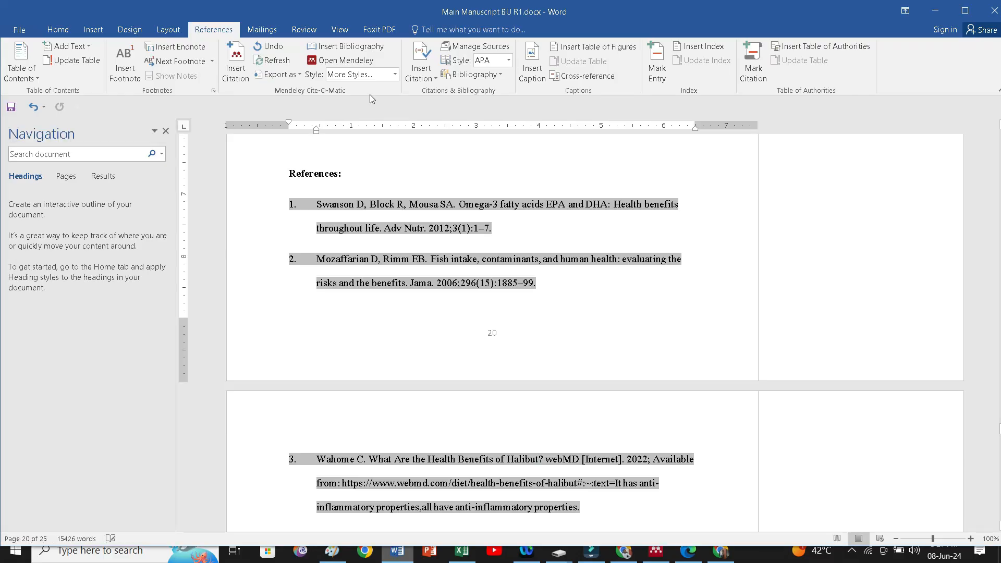
pyautogui.moveTo(393, 82)
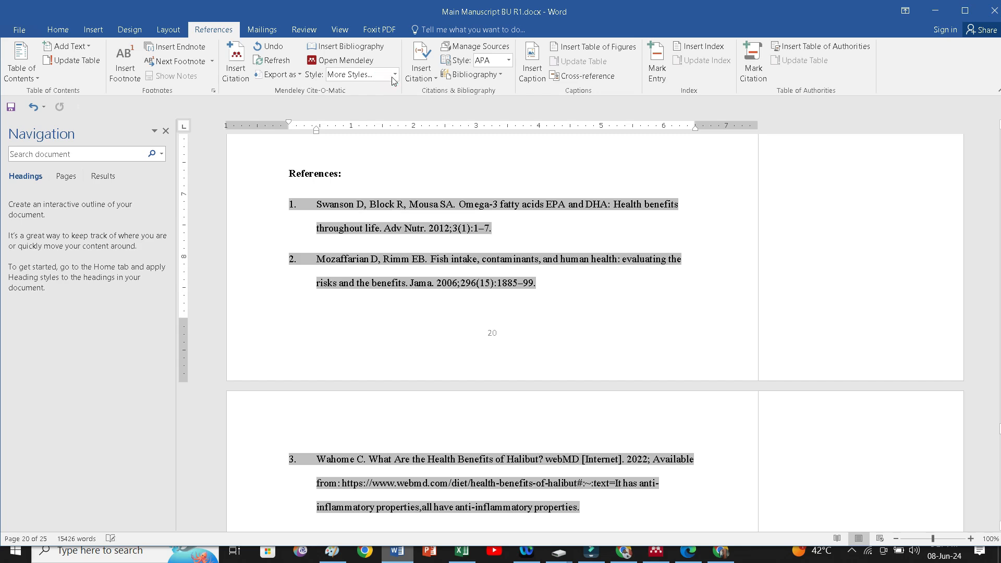
pyautogui.click(394, 75)
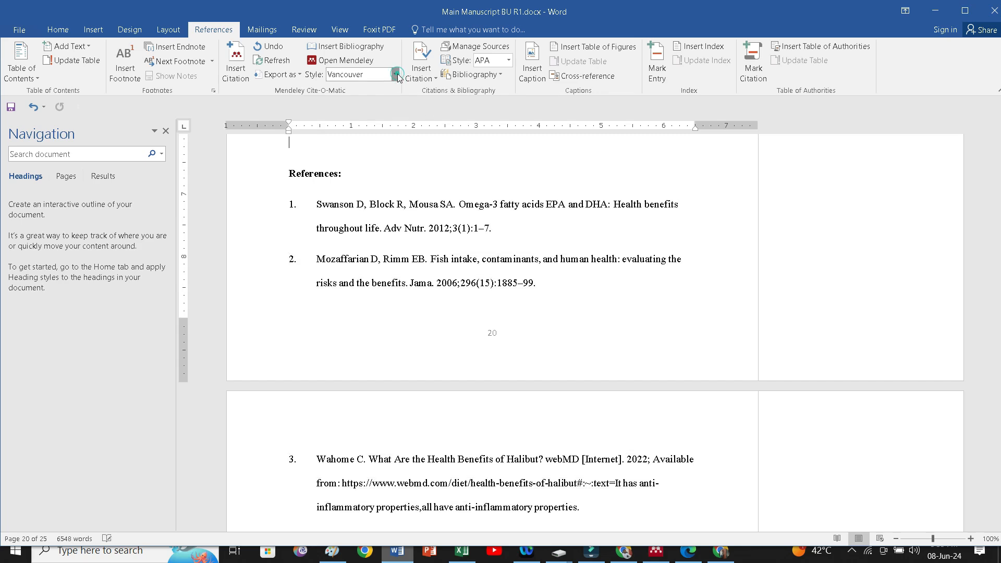
pyautogui.click(343, 61)
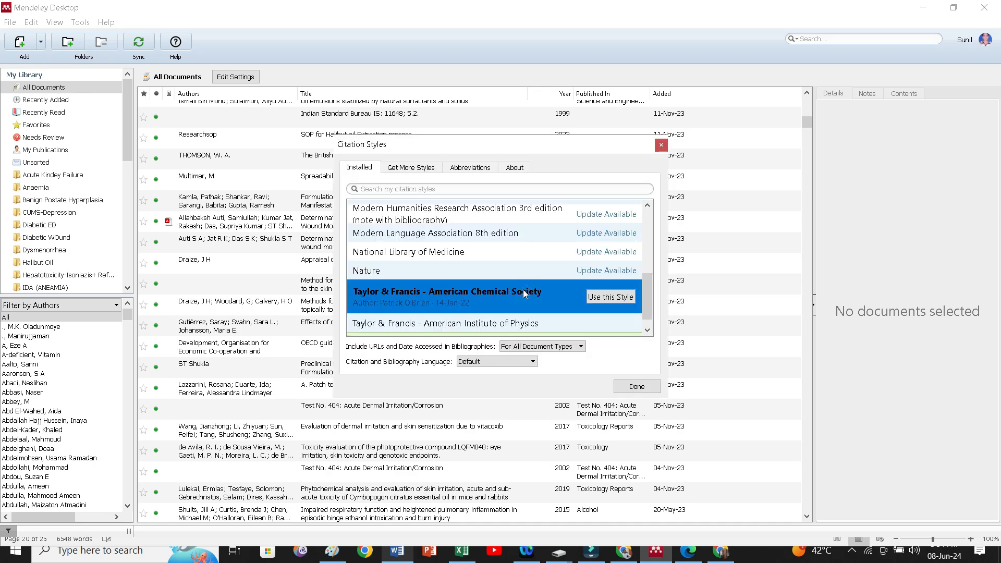
# Step: Make Taylor & Francis - American Chemical Society the active style and close with Done
pyautogui.click(609, 296)
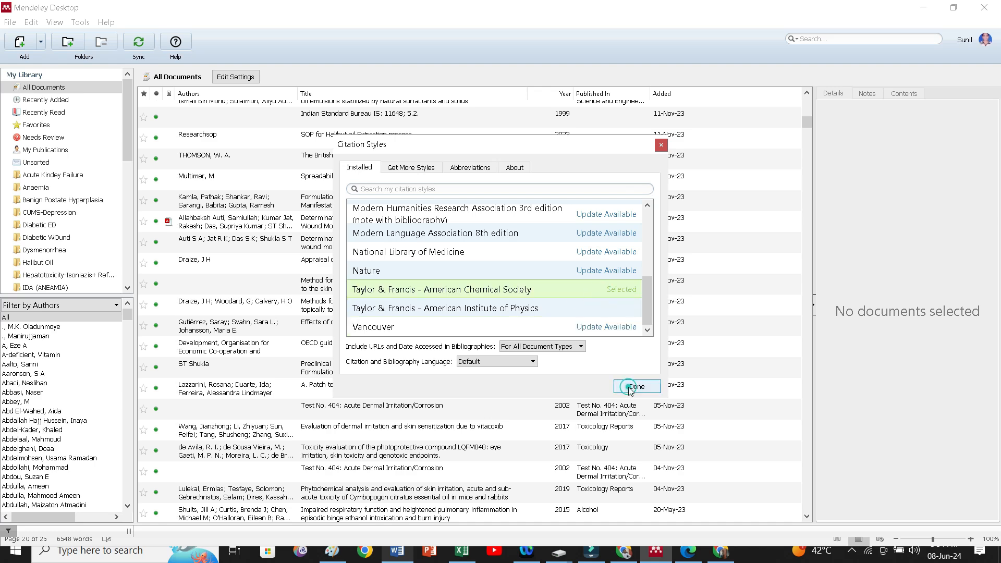
pyautogui.click(636, 386)
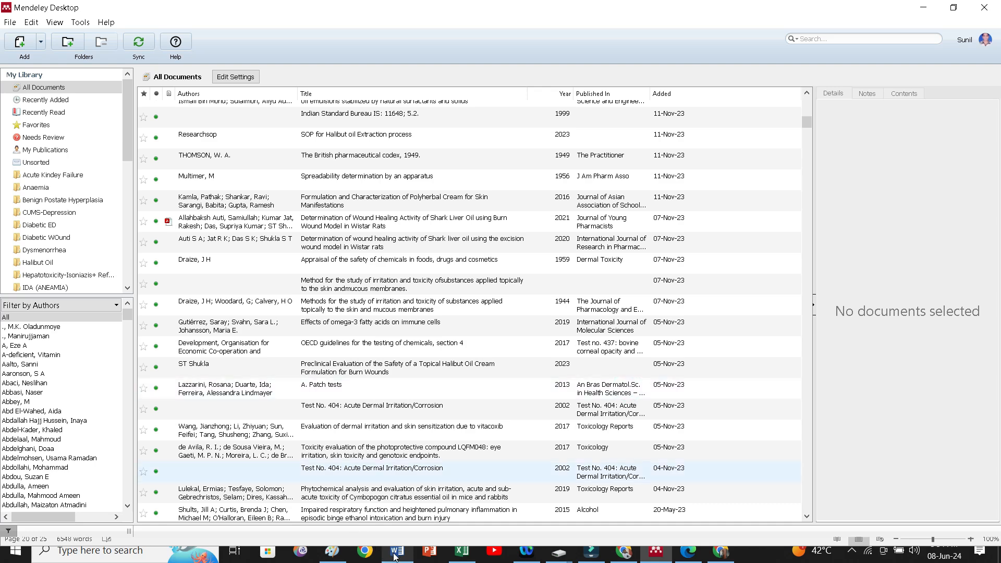
# Step: Return to Word so Cite-O-Matic reformats the references in Taylor & Francis ACS style
pyautogui.click(396, 551)
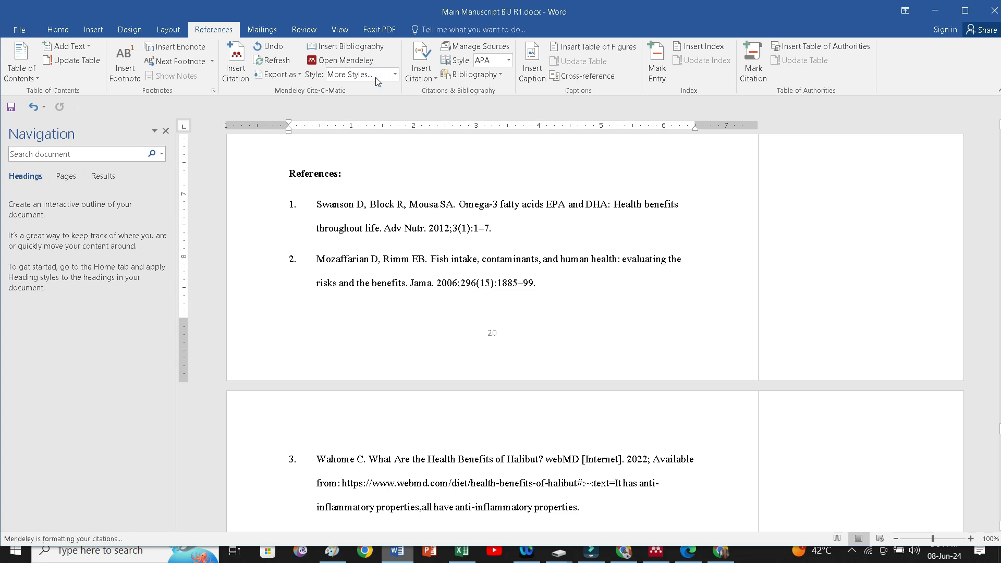
pyautogui.moveTo(392, 76)
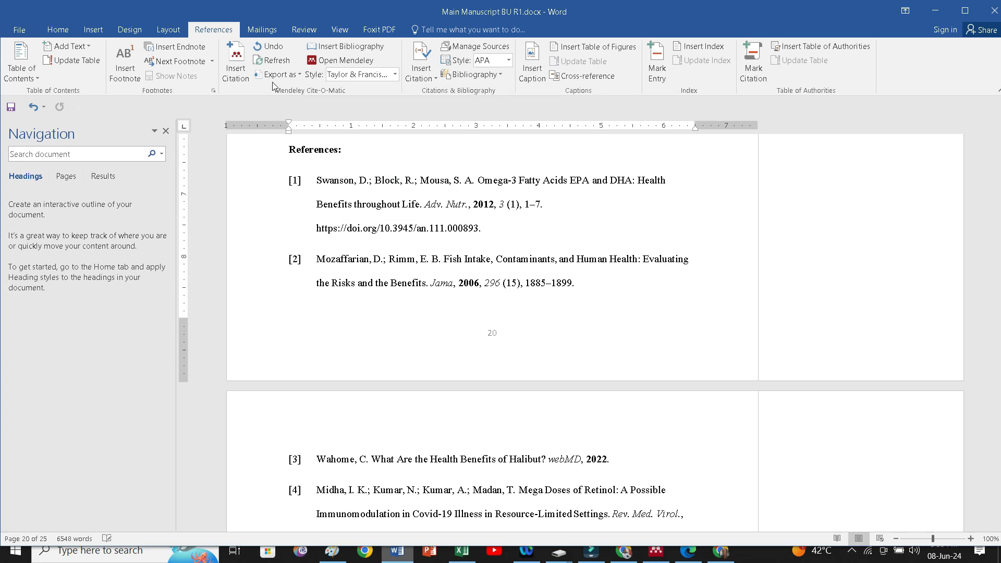
pyautogui.moveTo(273, 87)
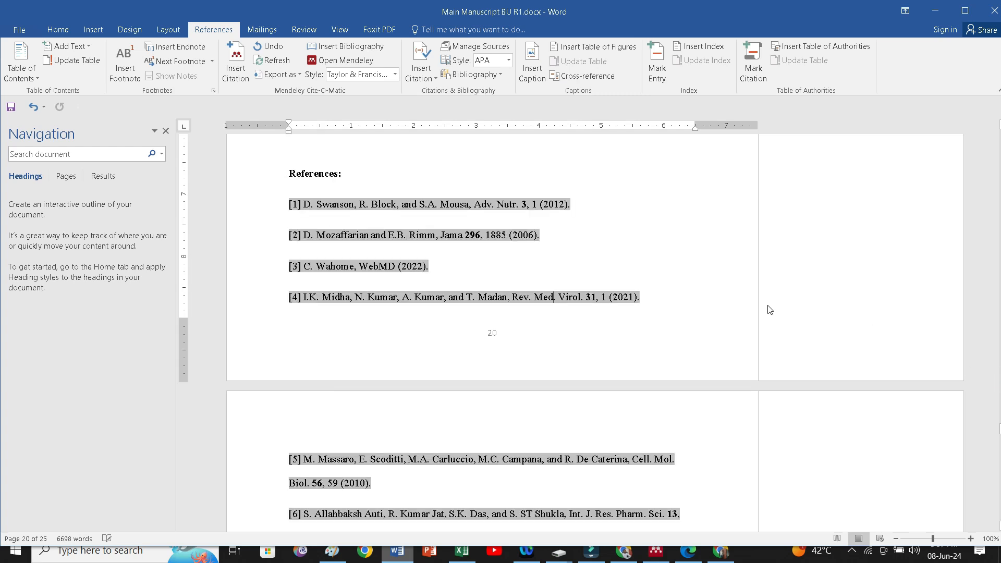
pyautogui.moveTo(394, 272)
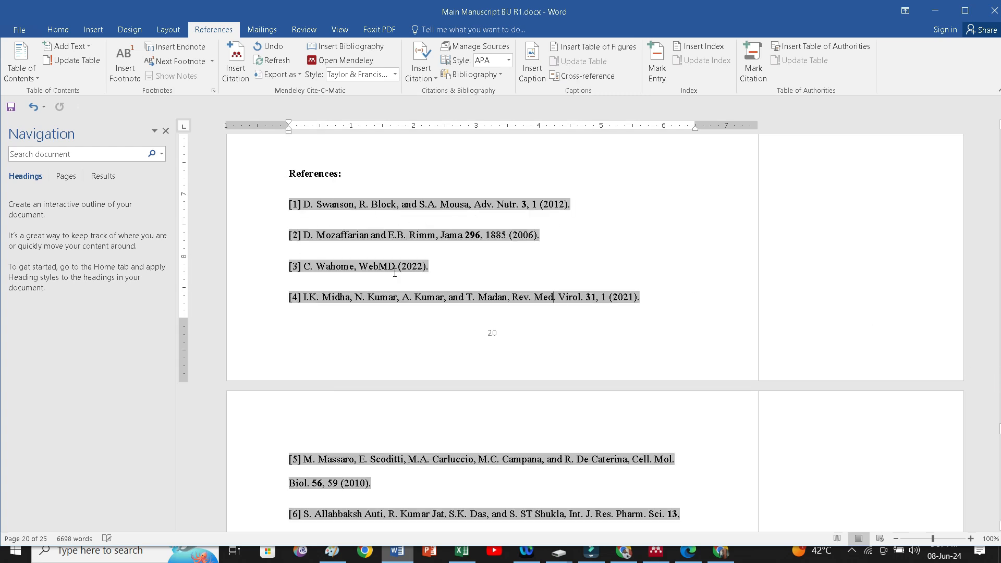
pyautogui.moveTo(374, 250)
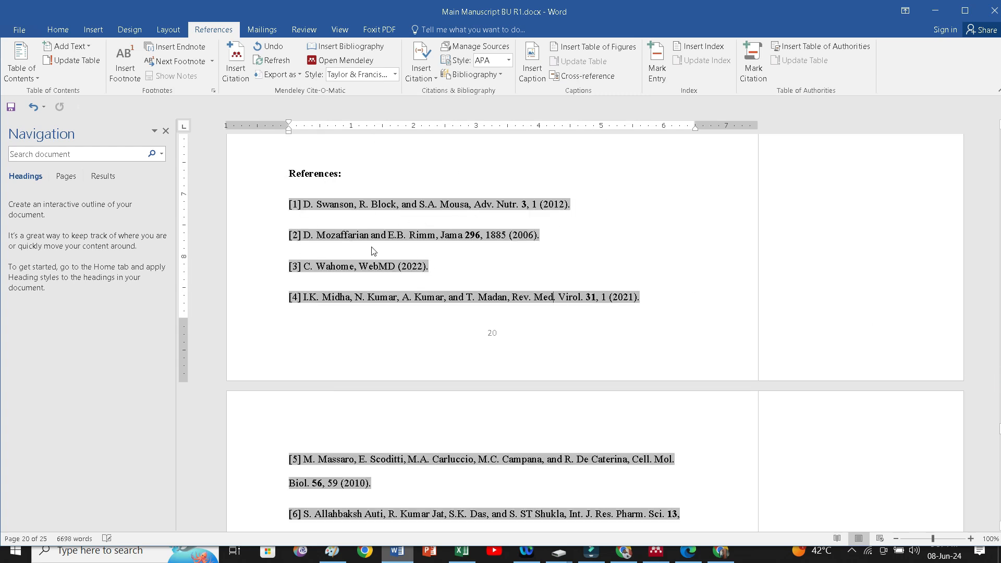
pyautogui.moveTo(364, 186)
pyautogui.write('.')
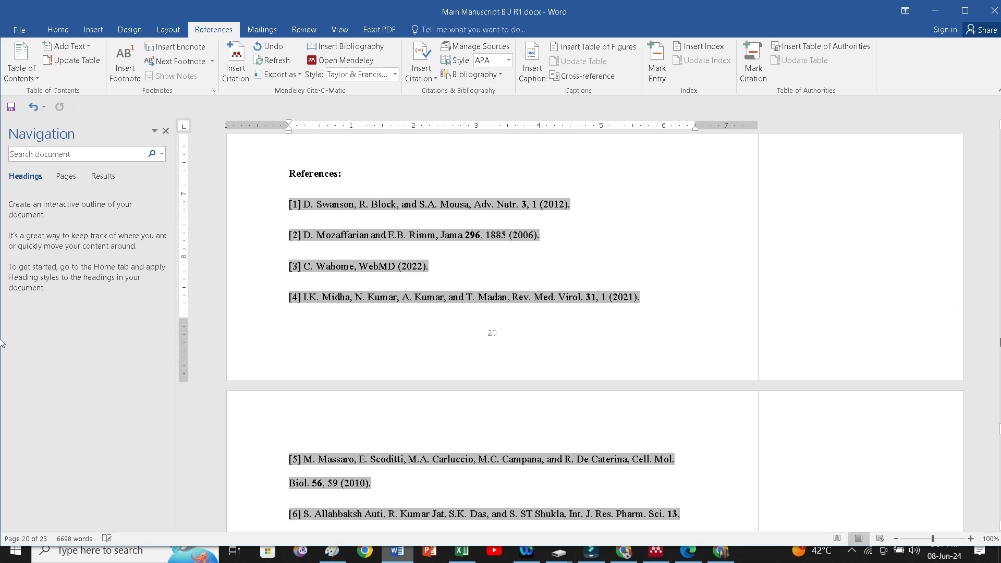
# Step: Review the reformatted bibliography down to entry [36] and place the cursor below the last reference
pyautogui.scroll(3)
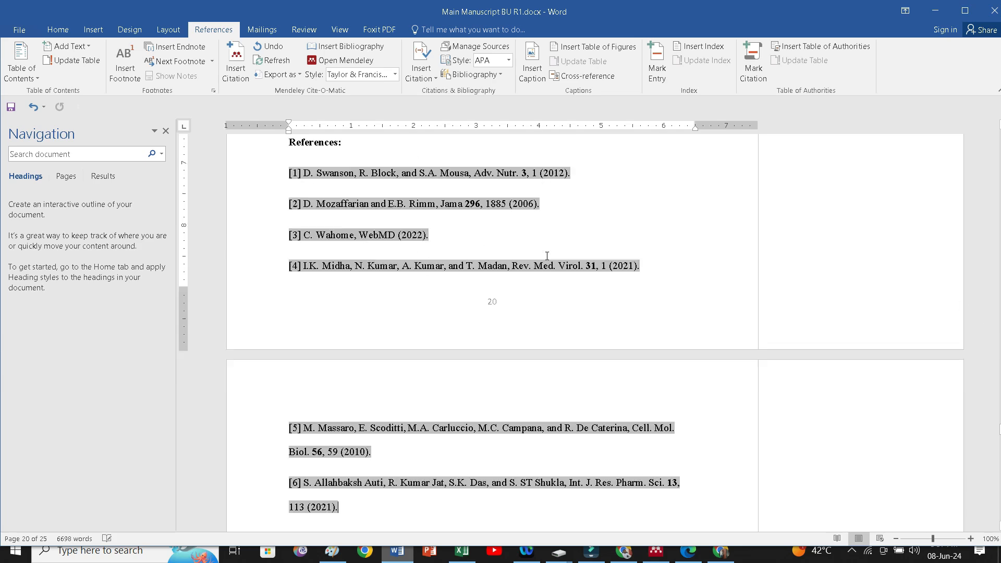
pyautogui.scroll(-3)
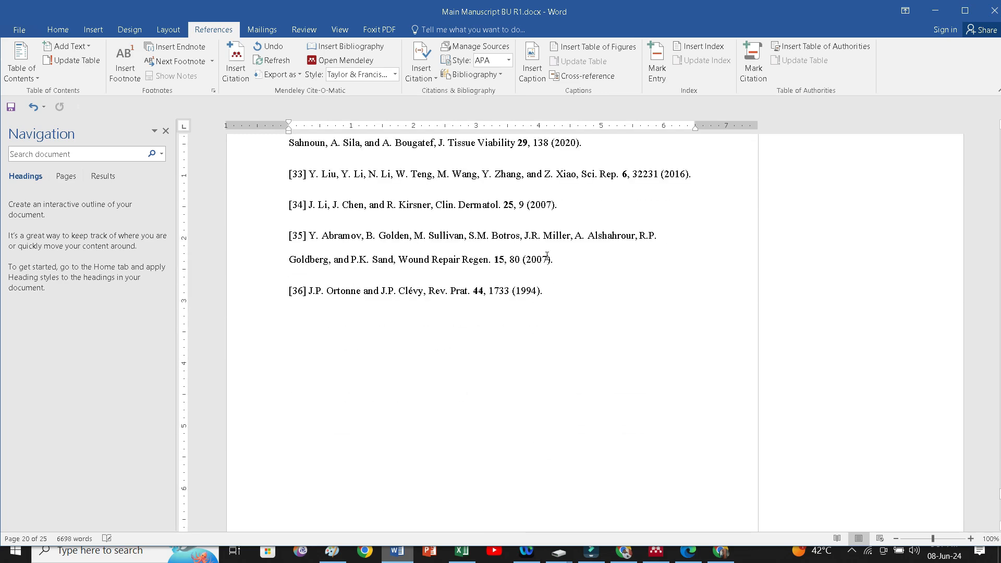
pyautogui.click(289, 383)
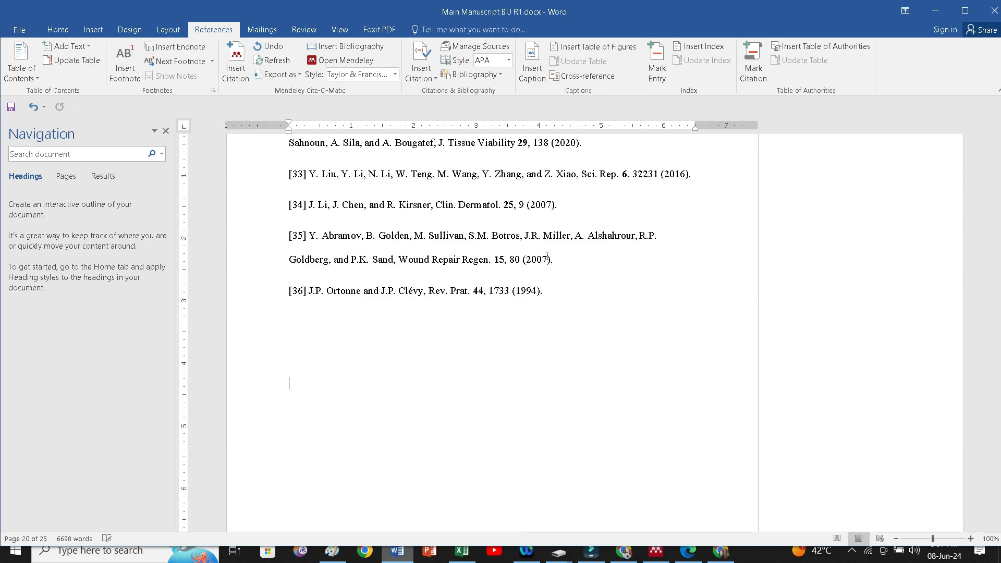